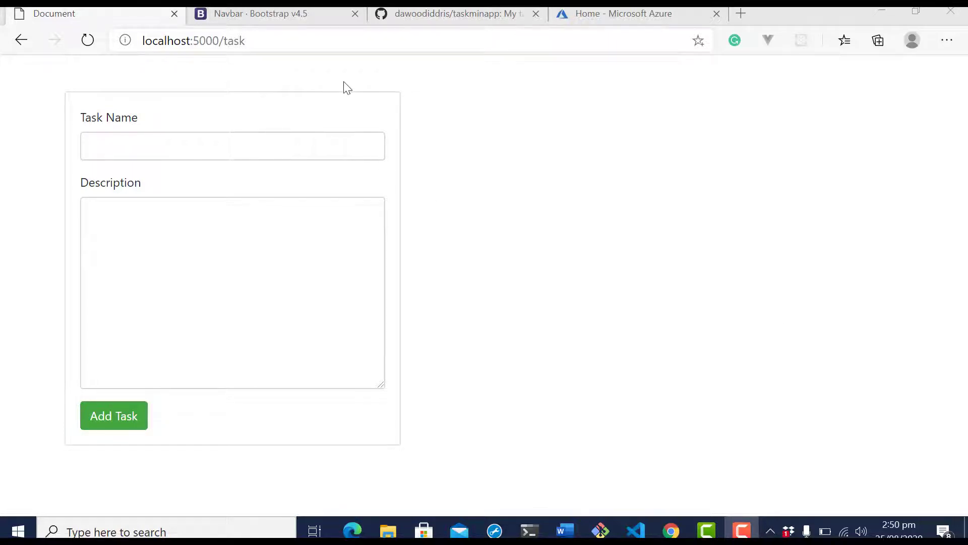
mouse_move(527, 438)
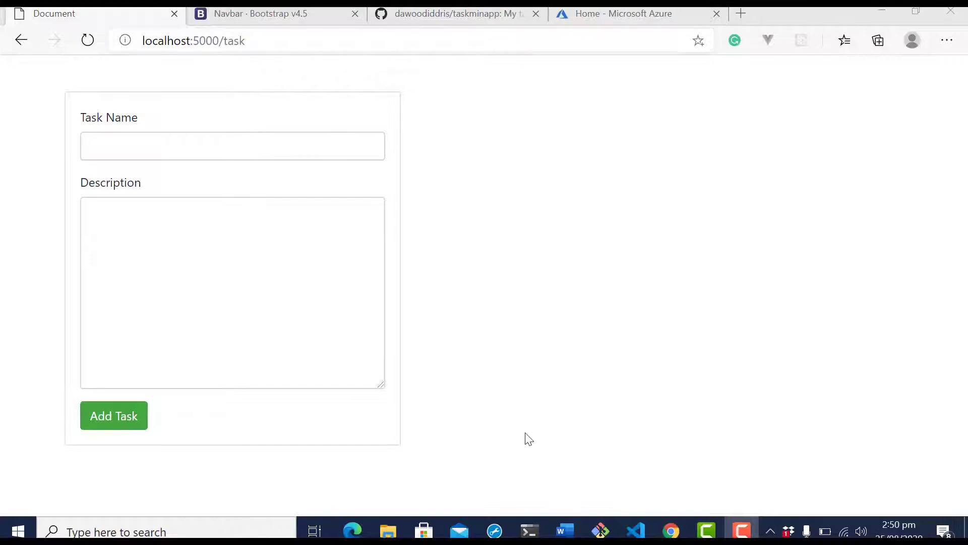
Step: Switch from the localhost task page to the dawoodiddris/taskminapp GitHub repository tab
click(636, 532)
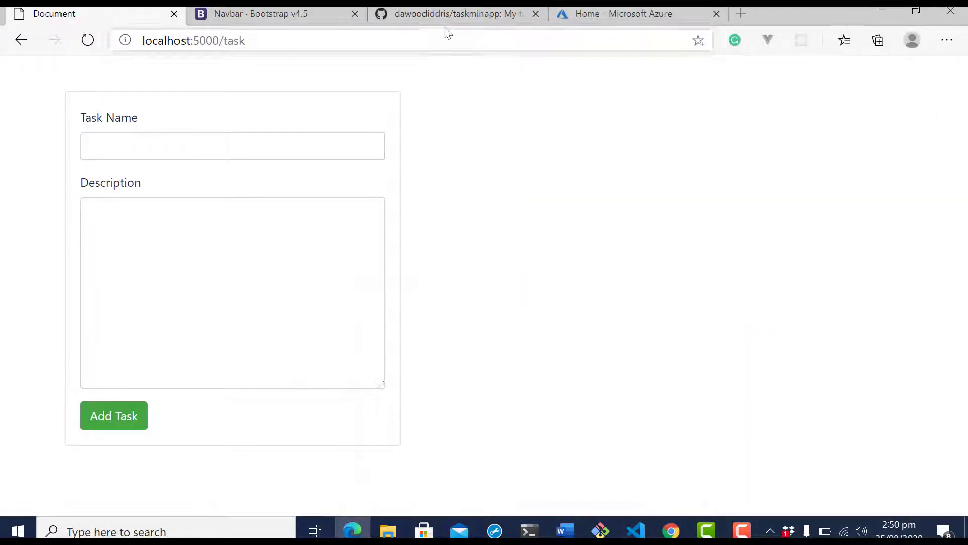
click(457, 13)
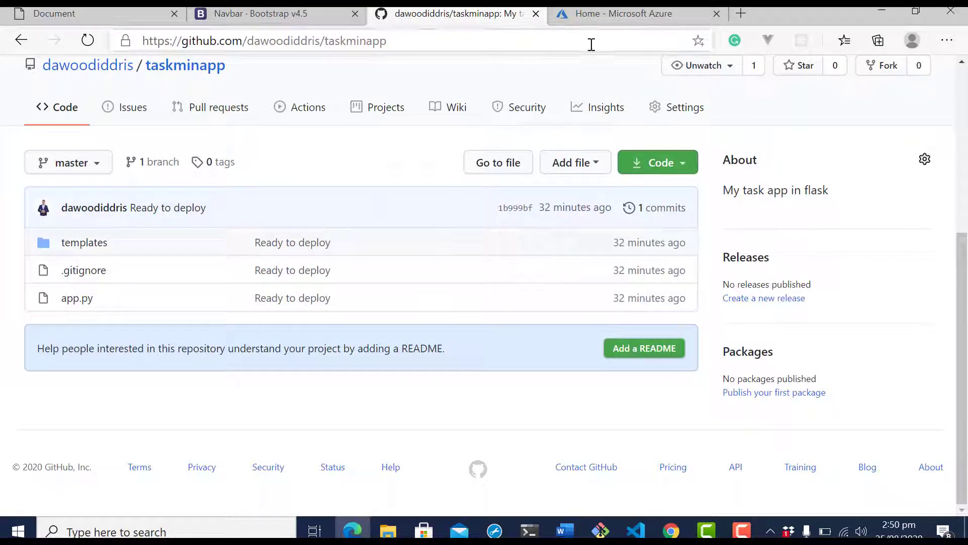
Step: Return to the Azure portal and search 'web' to reach the App Services list
click(629, 13)
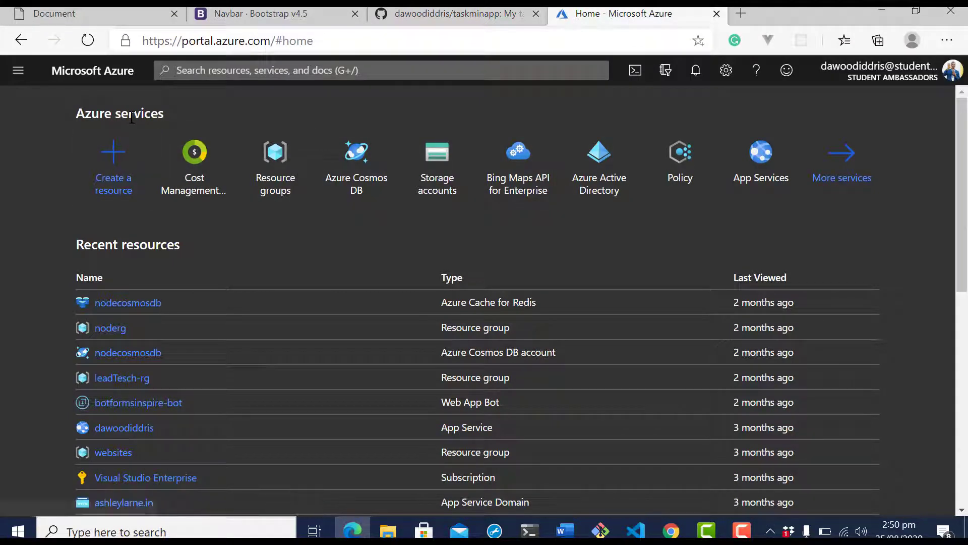
mouse_move(255, 117)
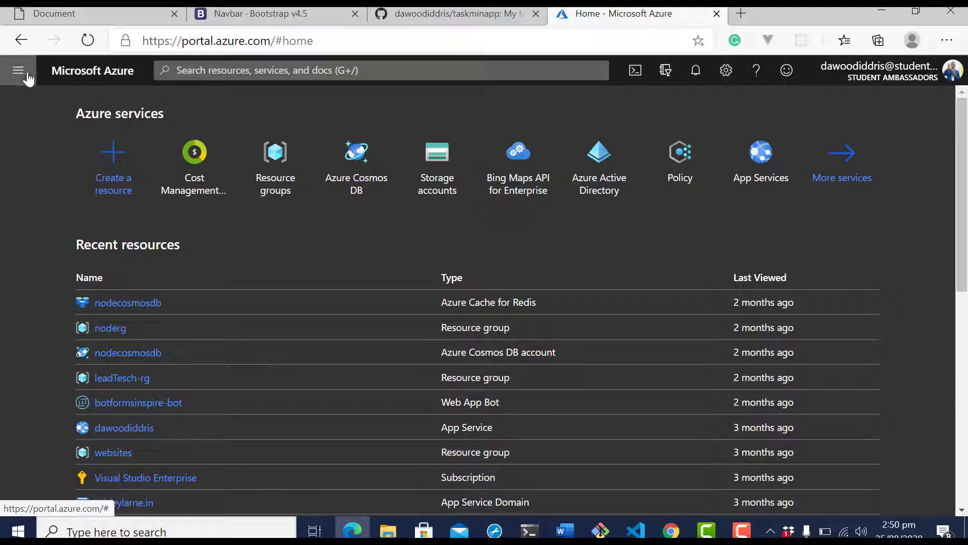
click(18, 71)
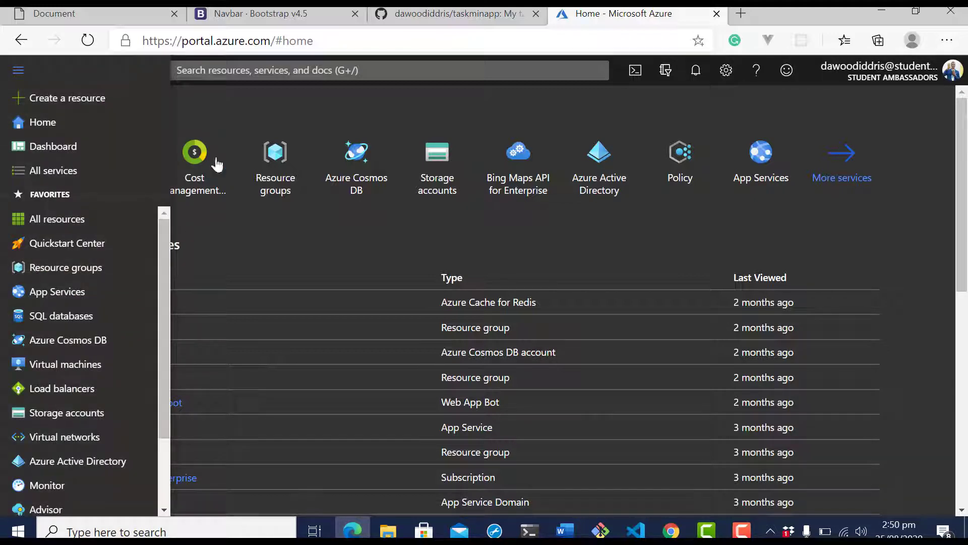
click(390, 69)
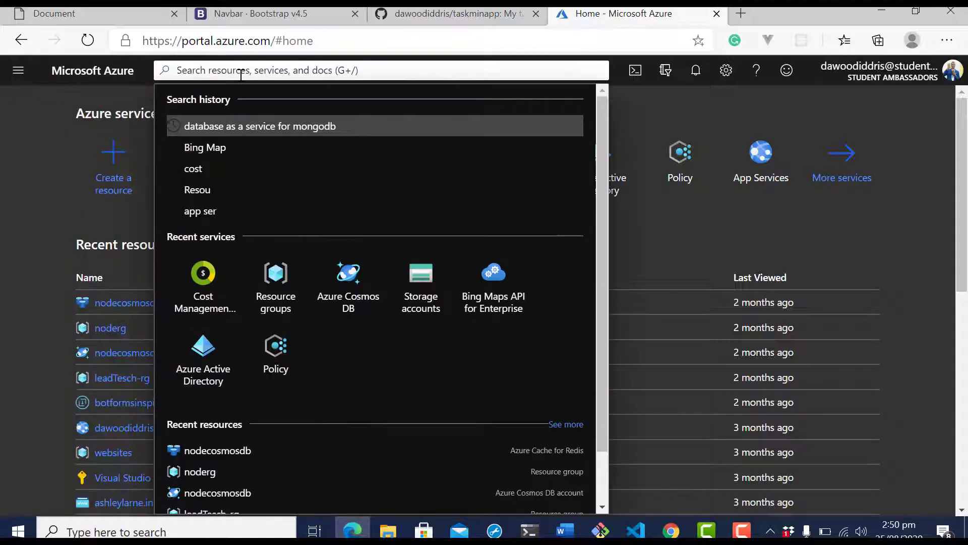
text(web)
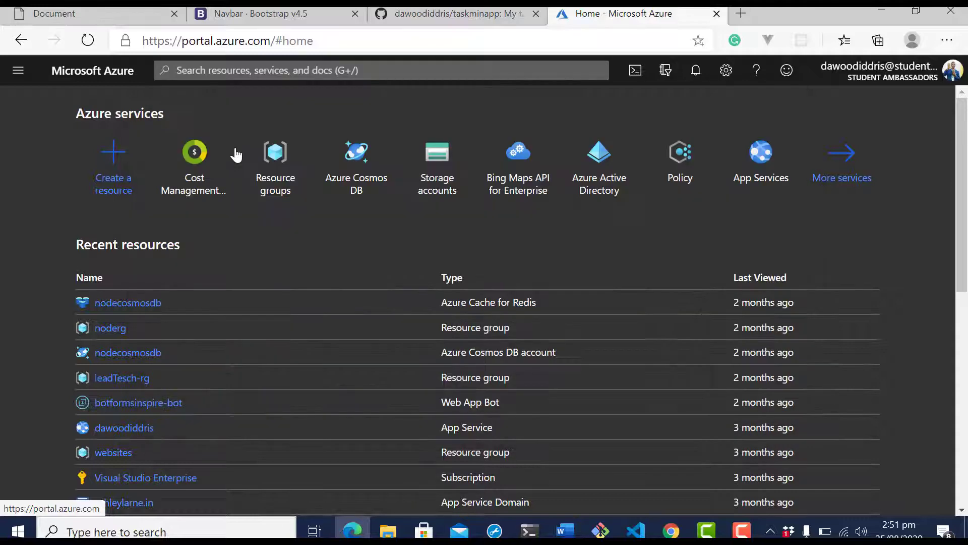
click(761, 151)
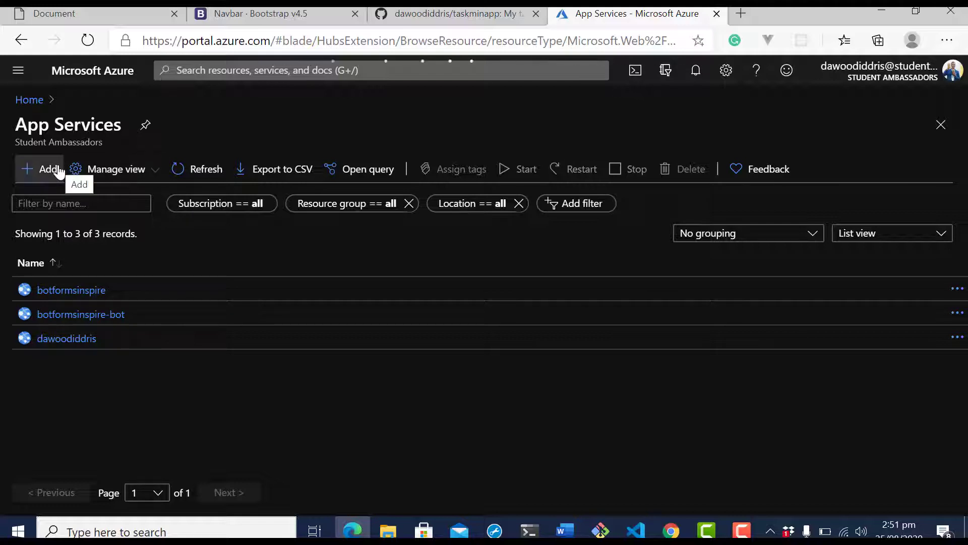
Step: Start a new web app and look for 'flaskgroup' among existing resource groups
click(42, 169)
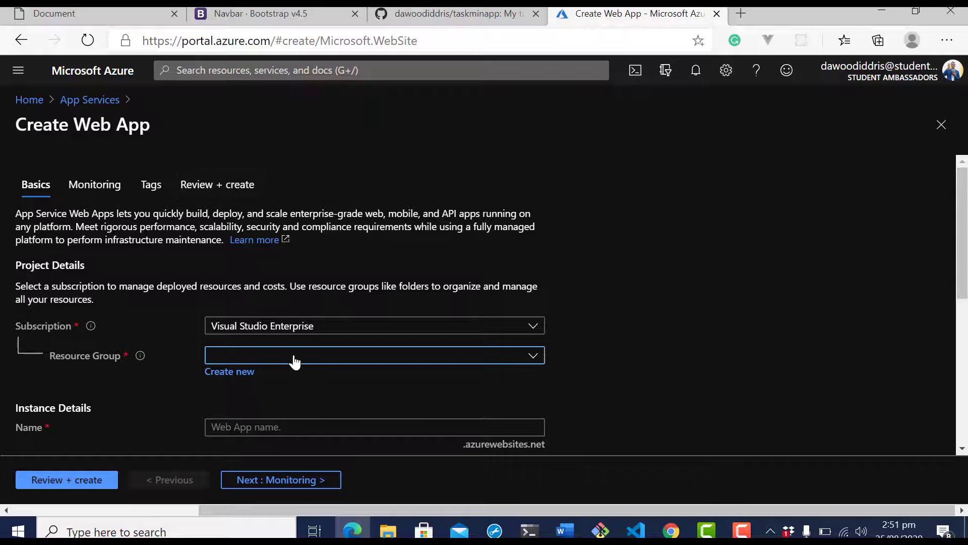
click(374, 355)
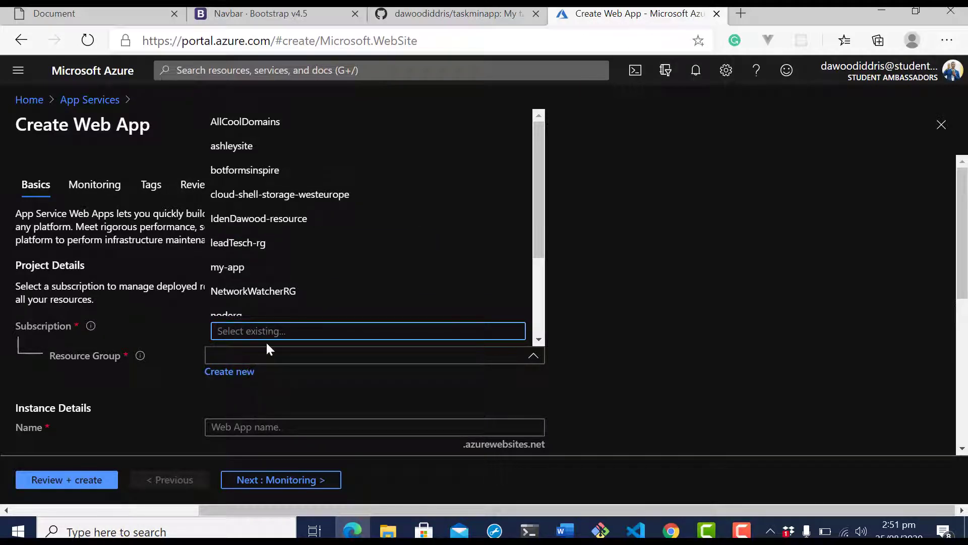
text(f)
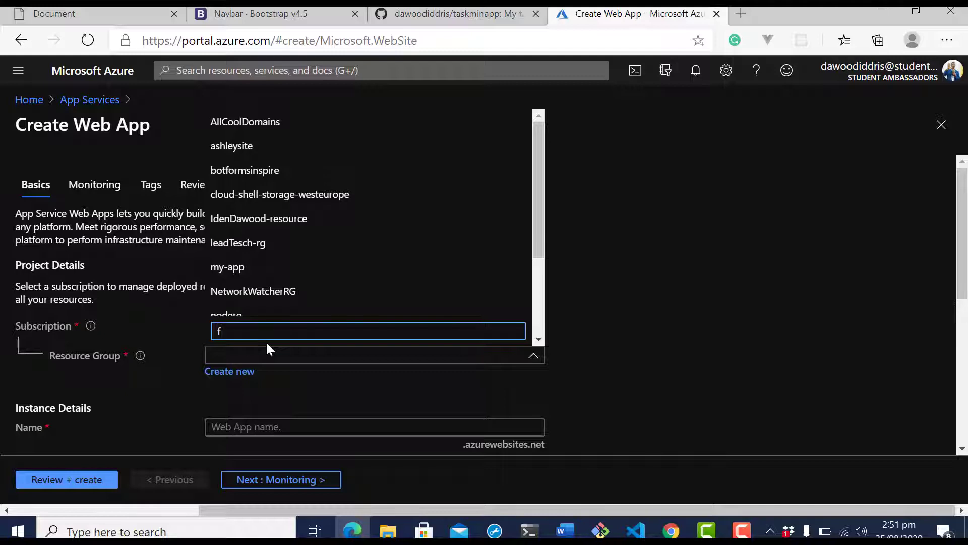
text(laskg)
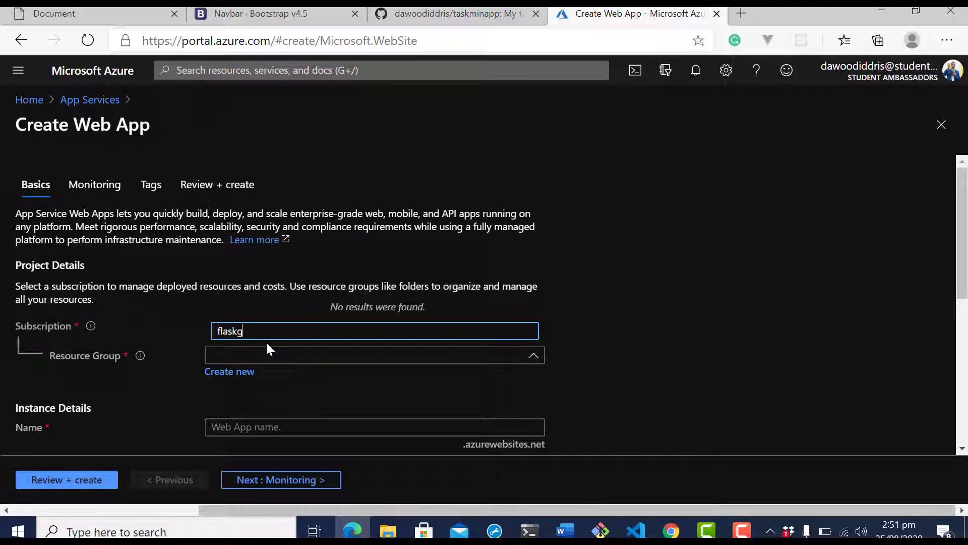
text(roup)
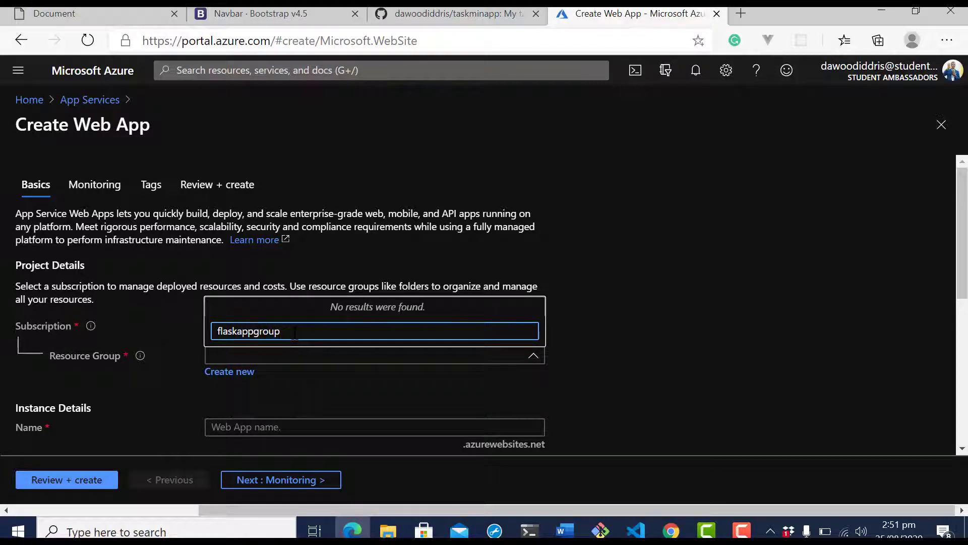
click(374, 331)
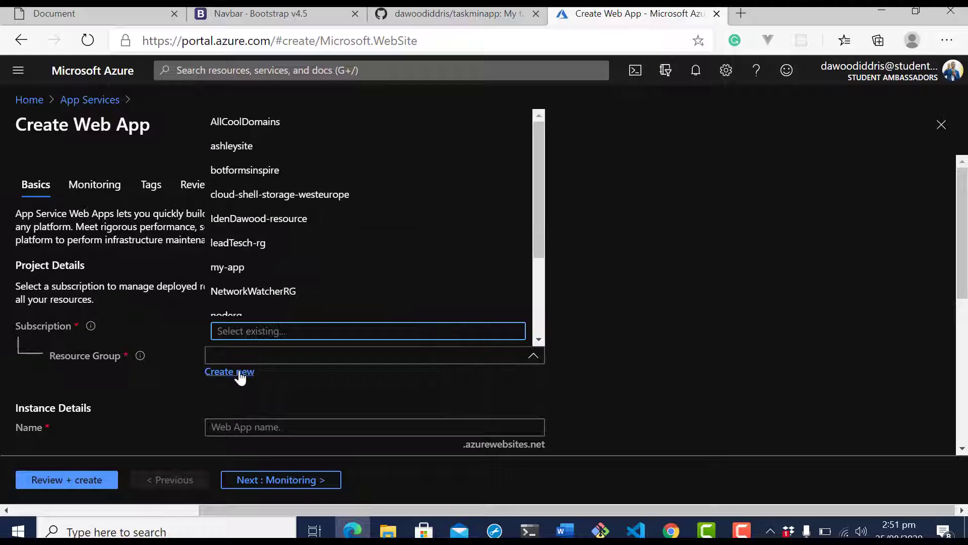
Step: Create a new resource group named flaskappgroup for the web app
click(229, 371)
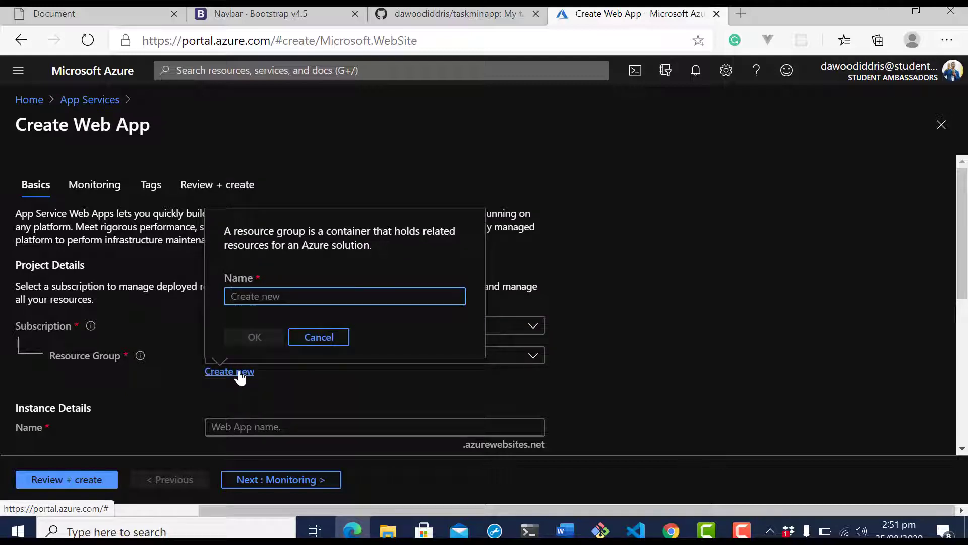
text(flaskappgroup)
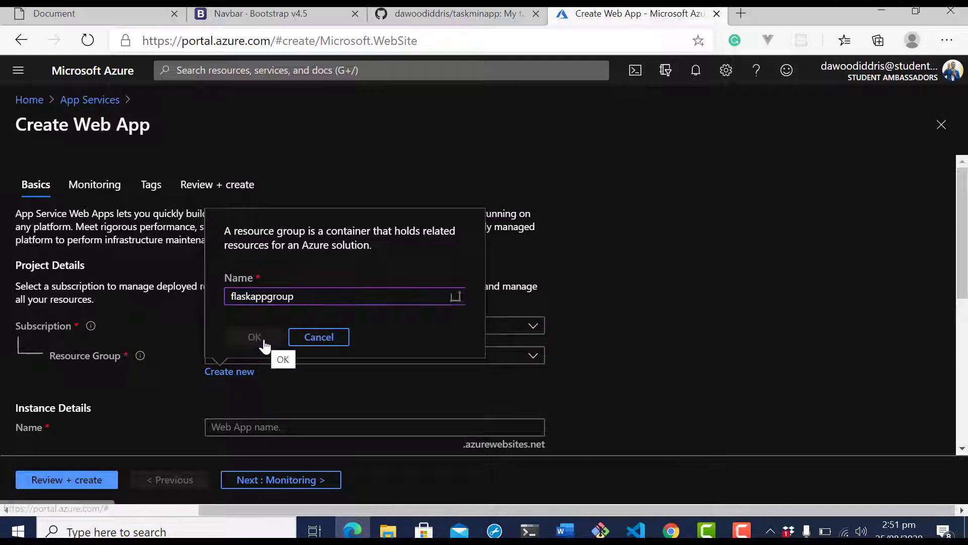
click(254, 337)
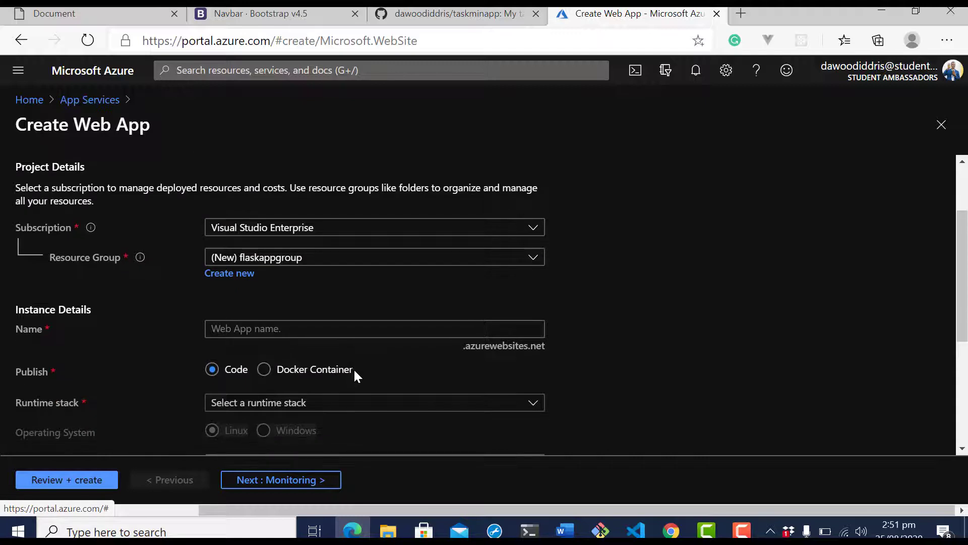
Step: Name the web app taskminapp
click(373, 328)
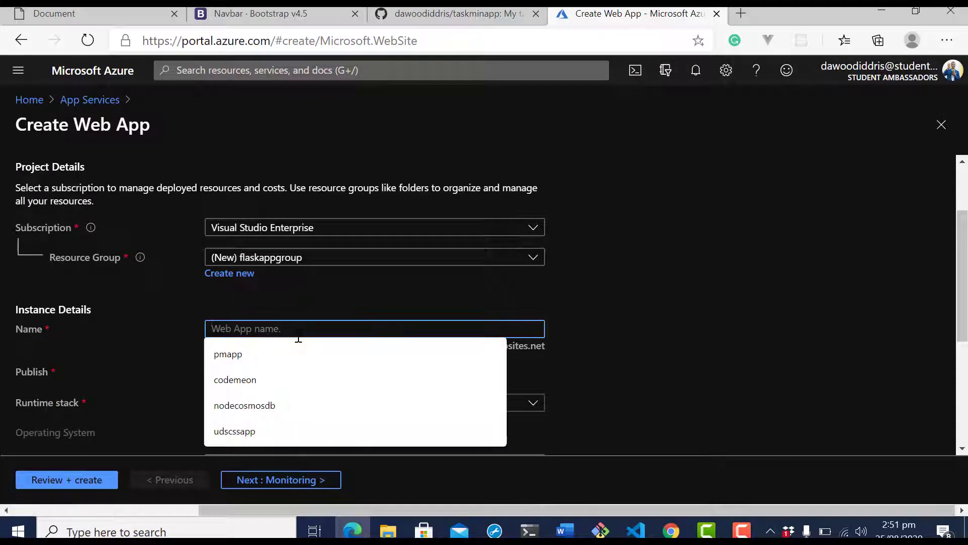
text(task)
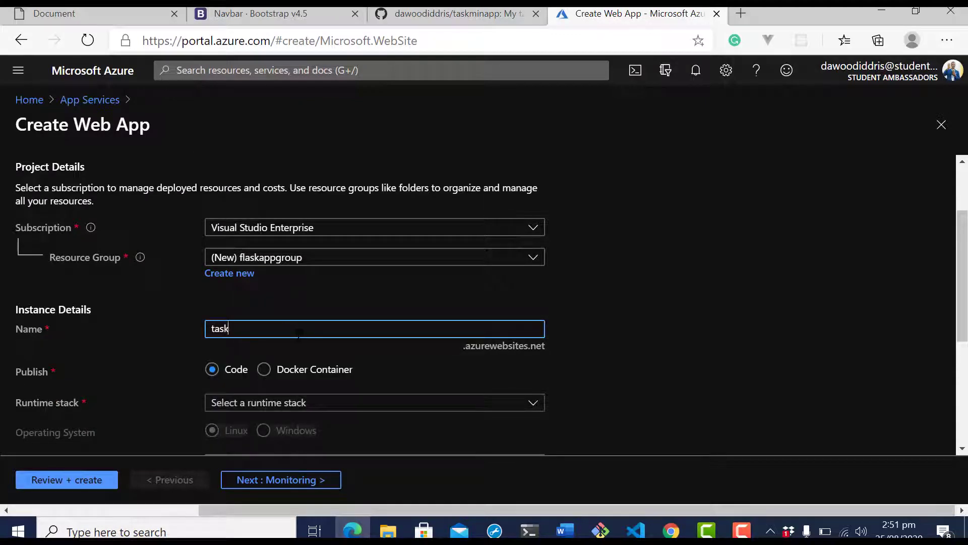
text(minapp)
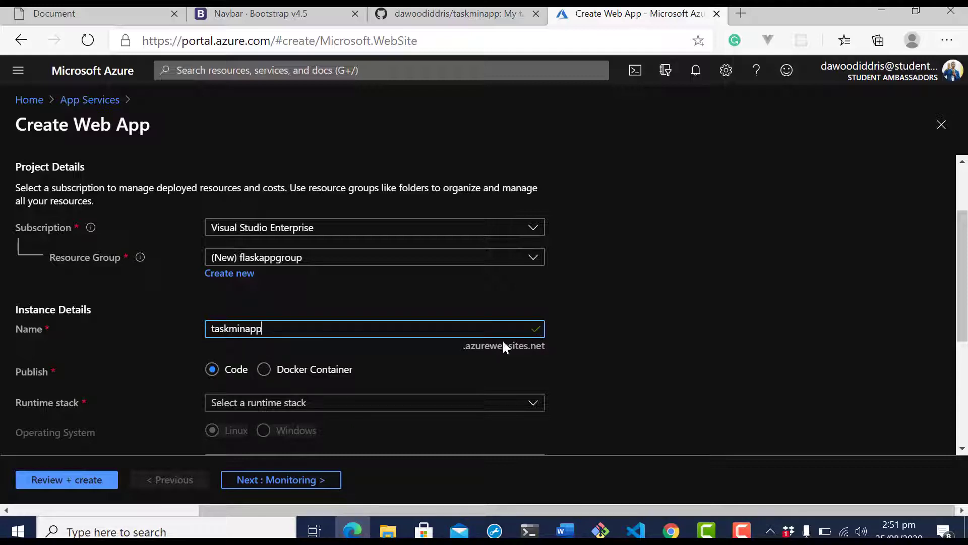
scroll(down, 3)
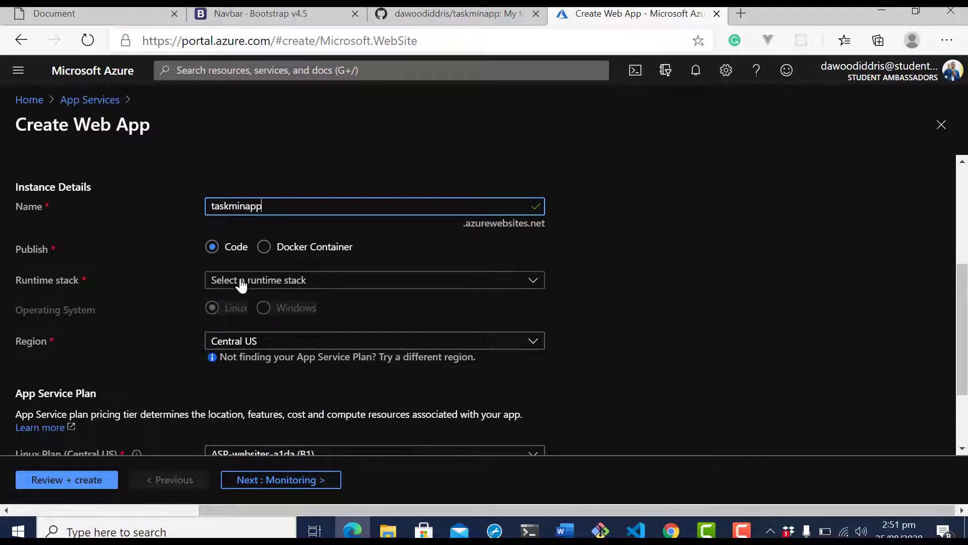
Step: Choose Python 3.8 on Linux, keeping Central US and the B1 App Service plan
click(374, 279)
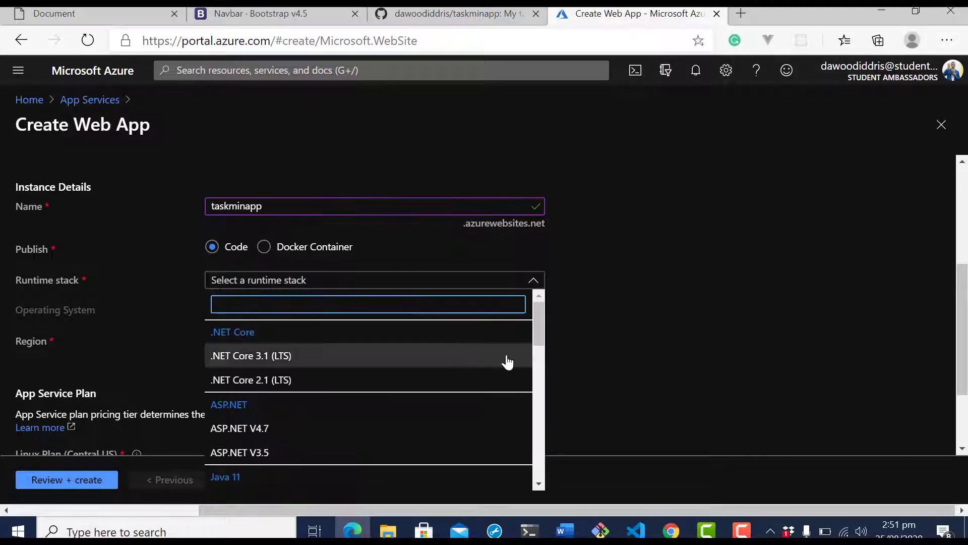
scroll(down, 3)
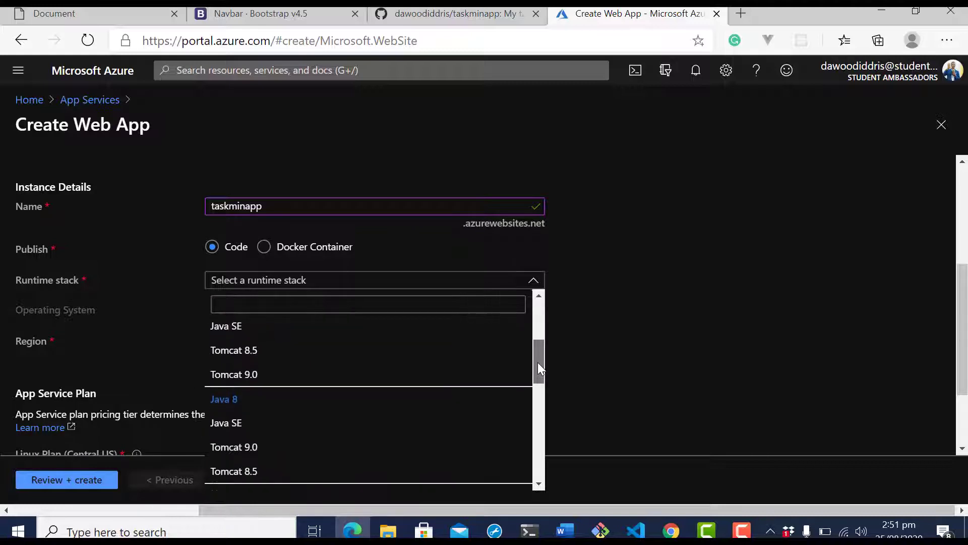
scroll(down, 3)
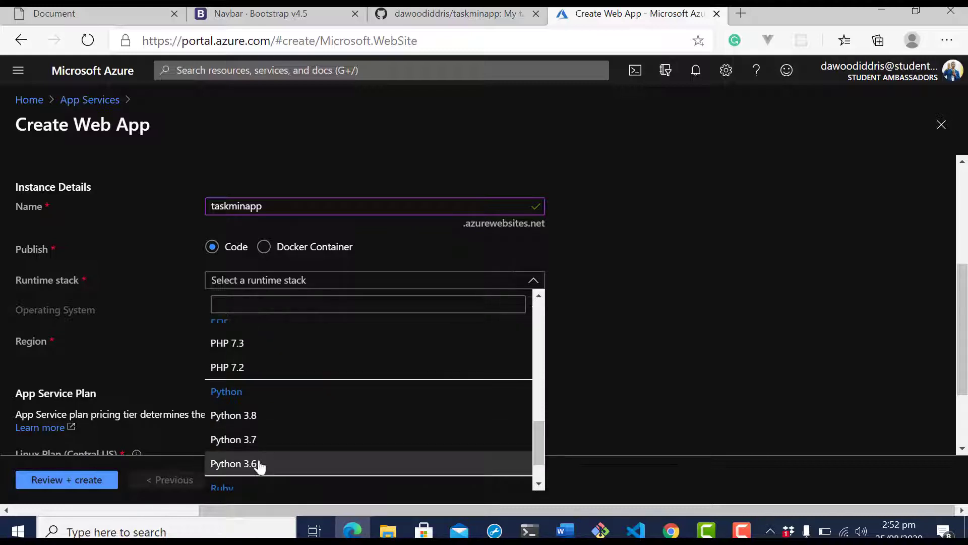
mouse_move(259, 414)
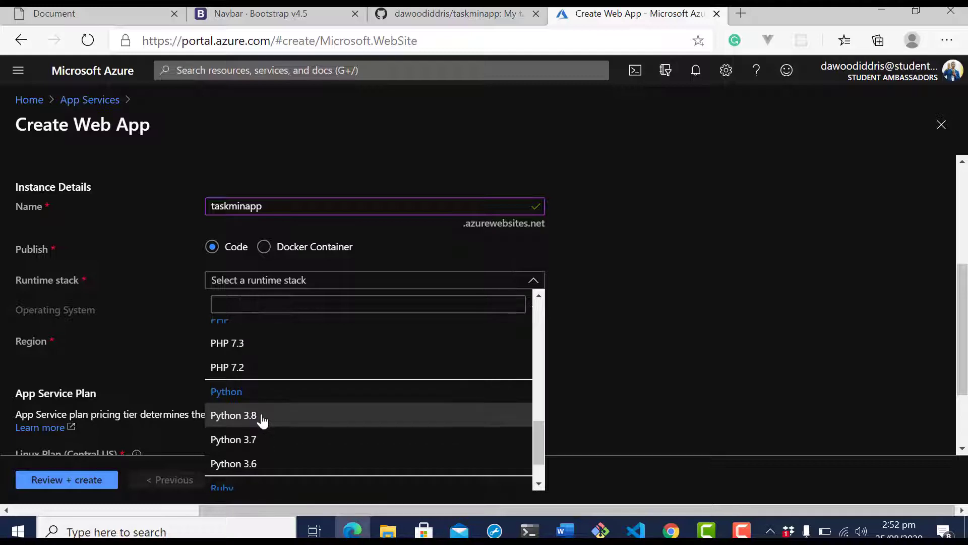
click(233, 415)
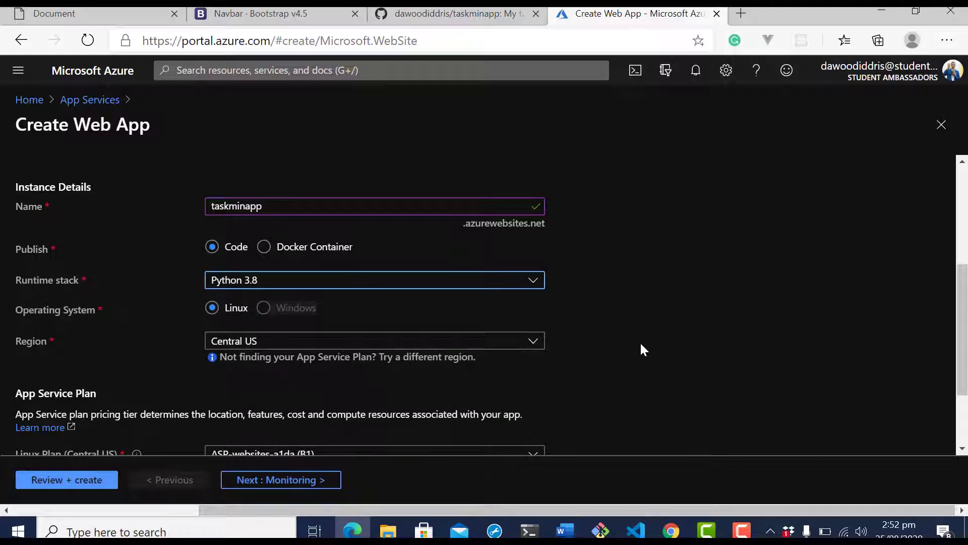
scroll(down, 3)
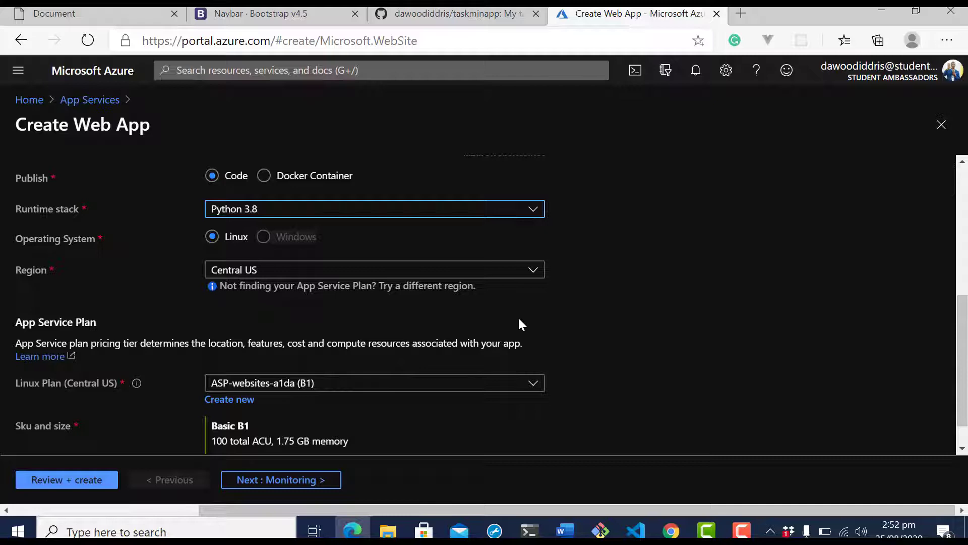
scroll(down, 3)
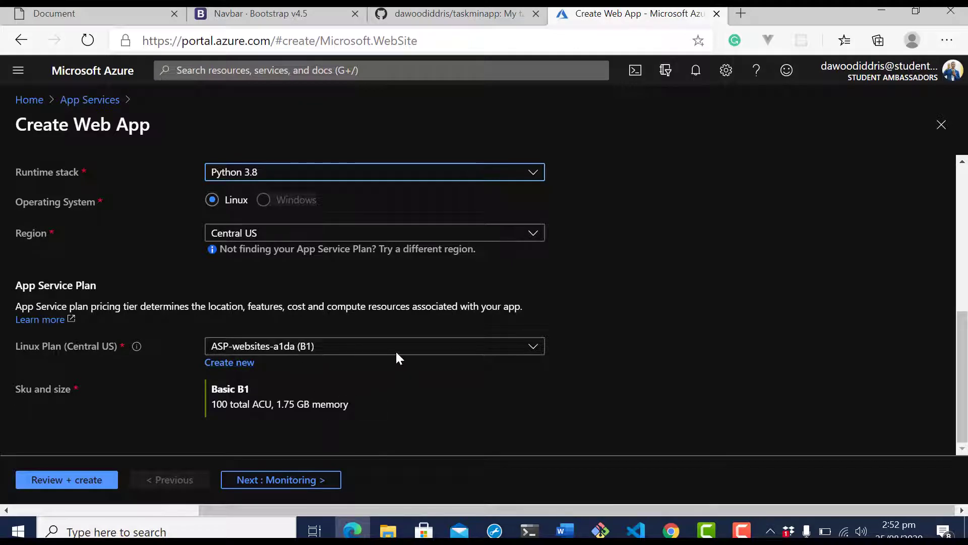
scroll(up, 3)
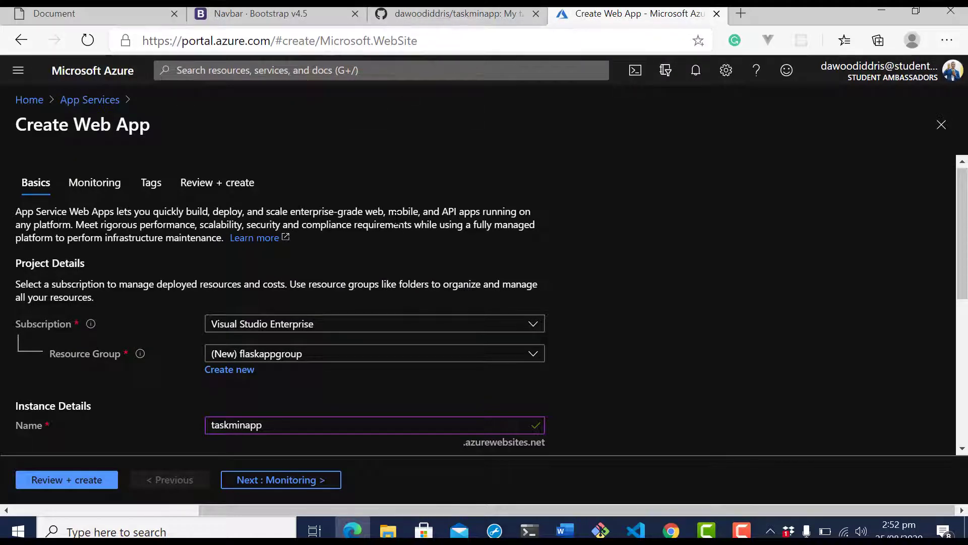
scroll(down, 3)
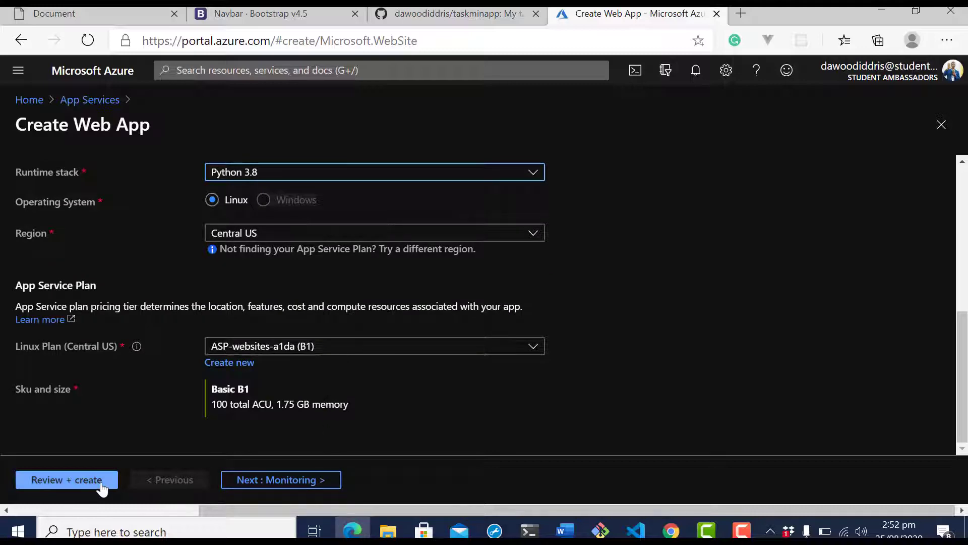
Step: Review the settings, create taskminapp and follow its deployment to completion
click(67, 480)
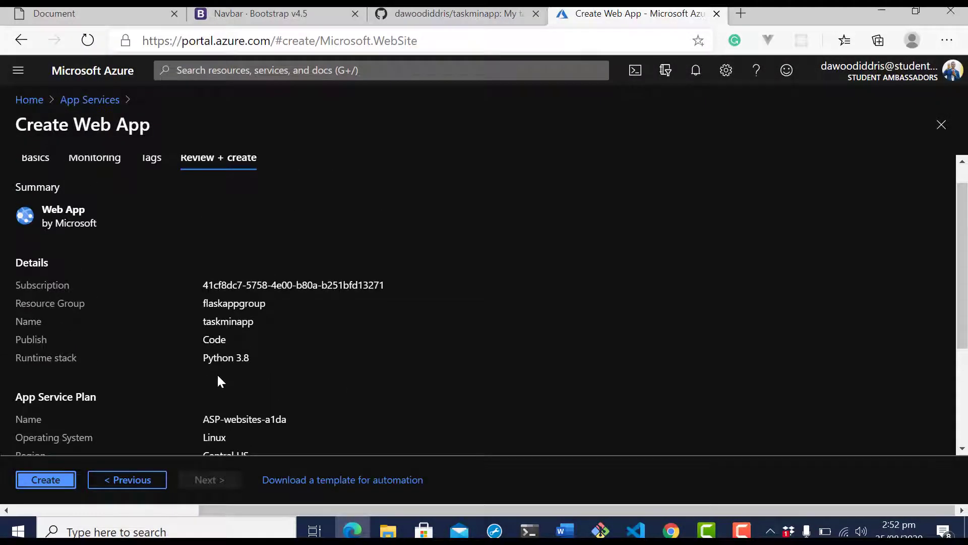
scroll(down, 3)
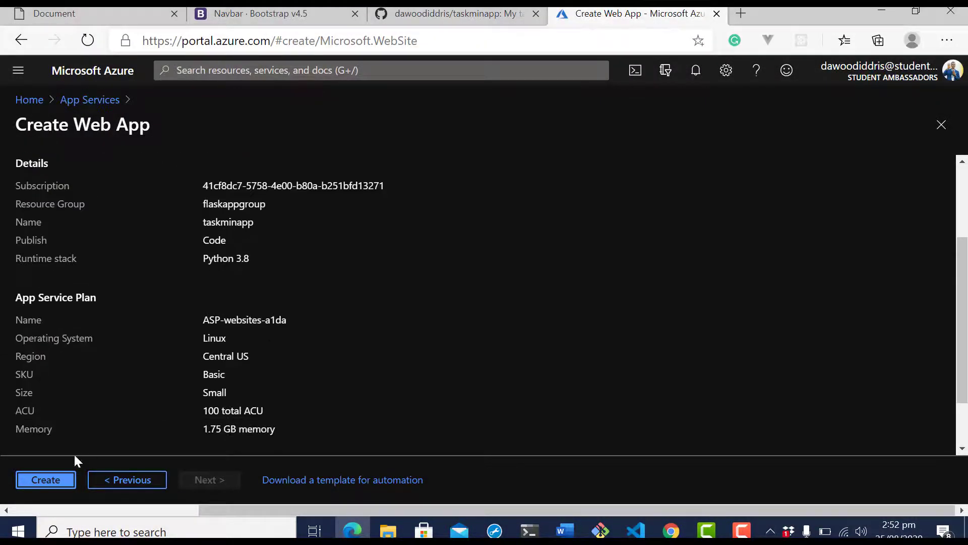
click(45, 480)
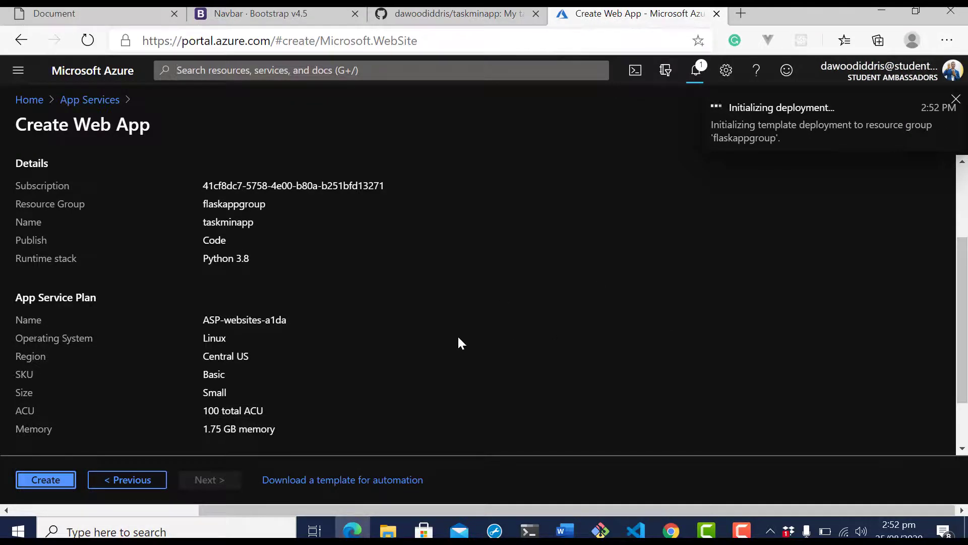
click(44, 479)
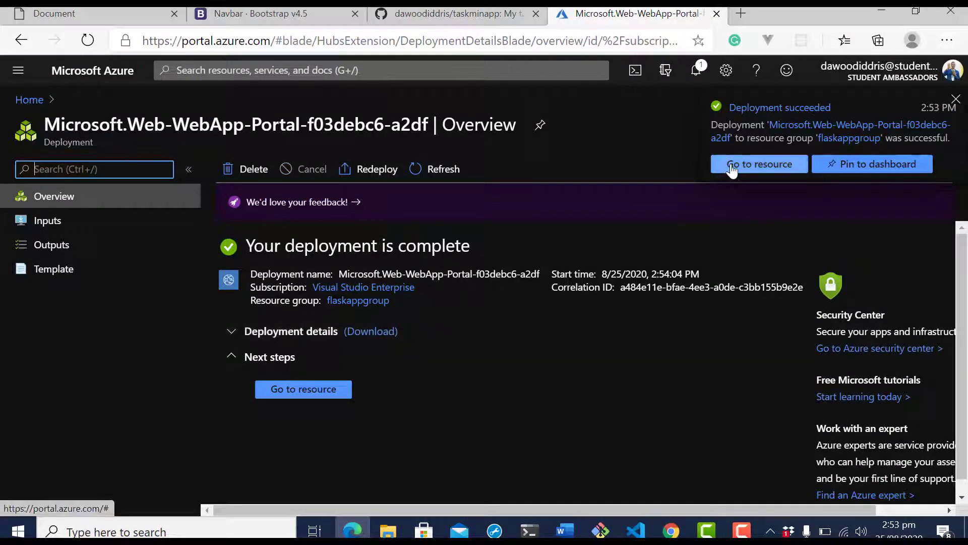
Step: Go to the taskminapp resource overview, glancing at the GitHub repo along the way
click(758, 164)
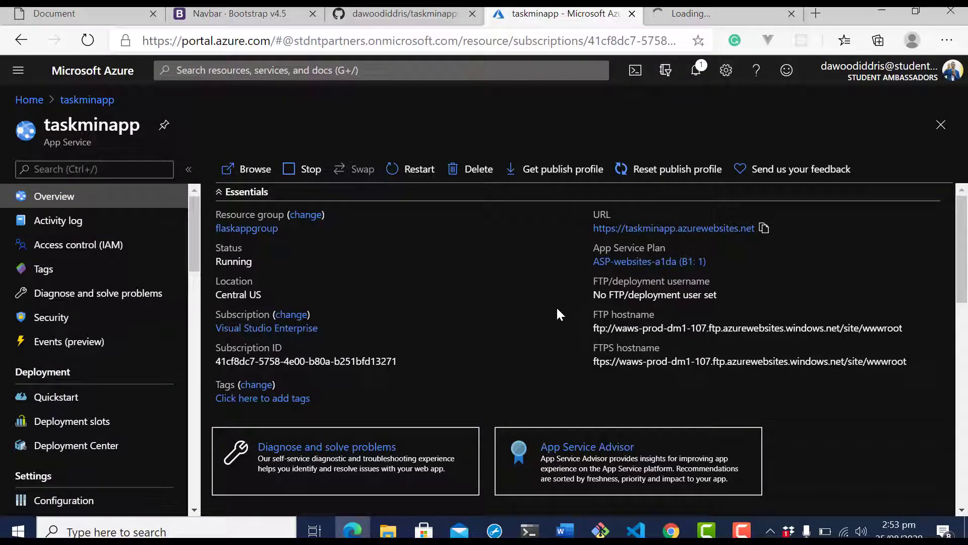
scroll(down, 3)
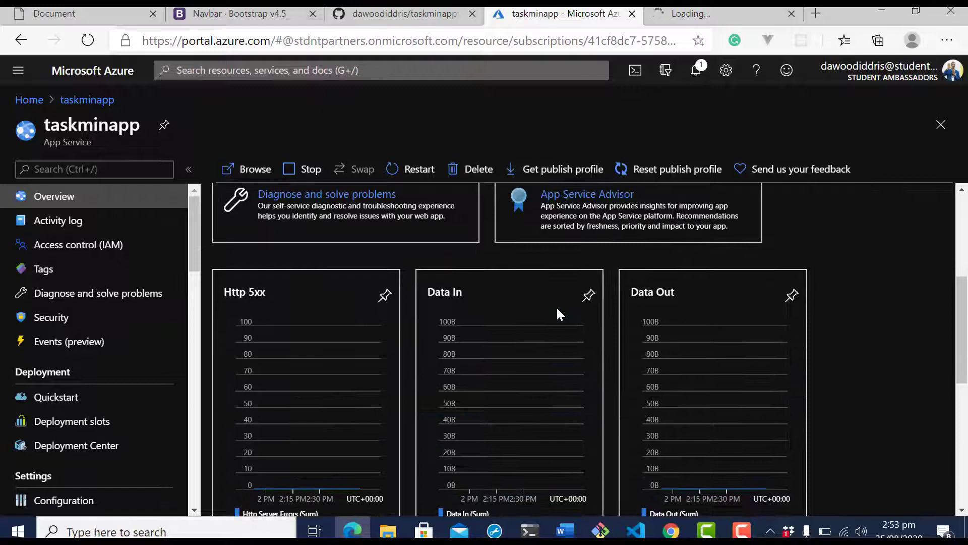
click(404, 13)
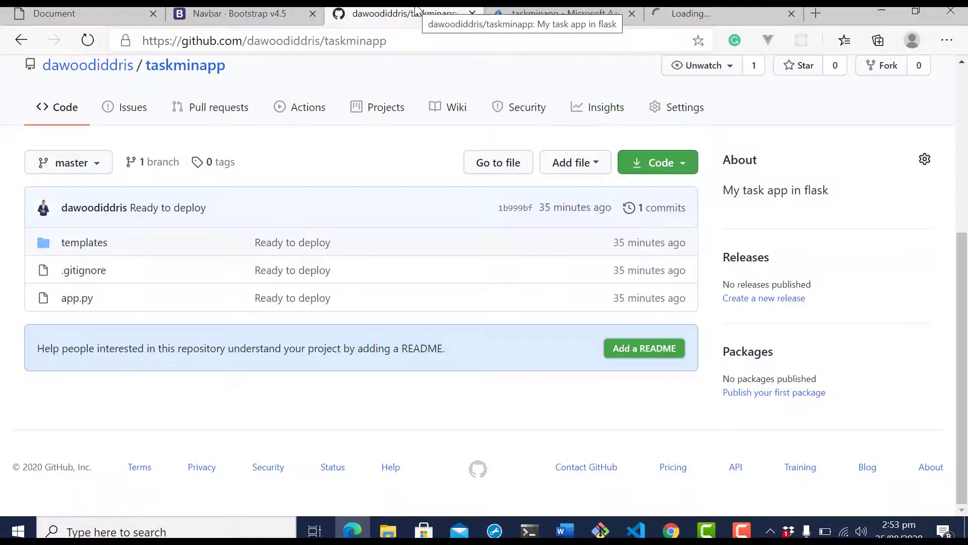
click(560, 13)
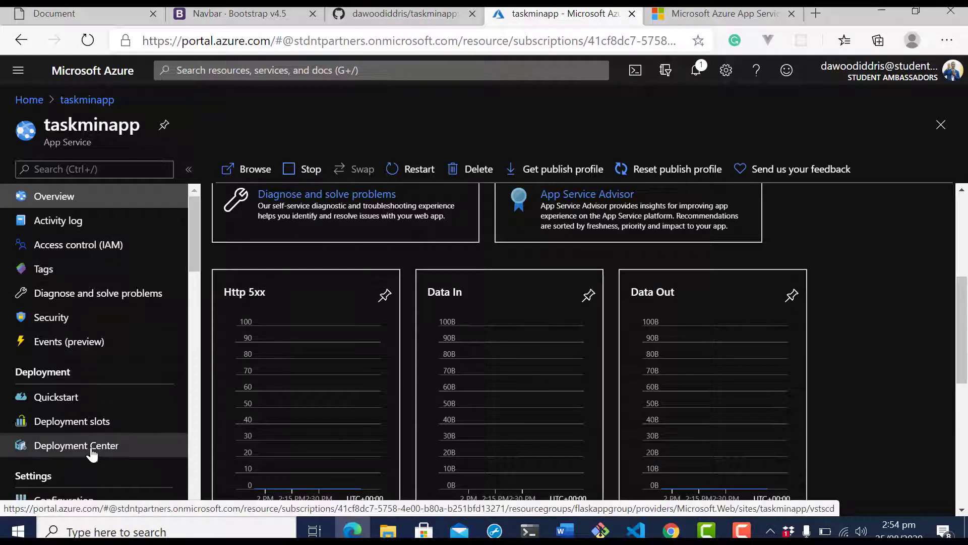
Step: Enter Deployment Center for taskminapp and check the GitHub repository
click(76, 444)
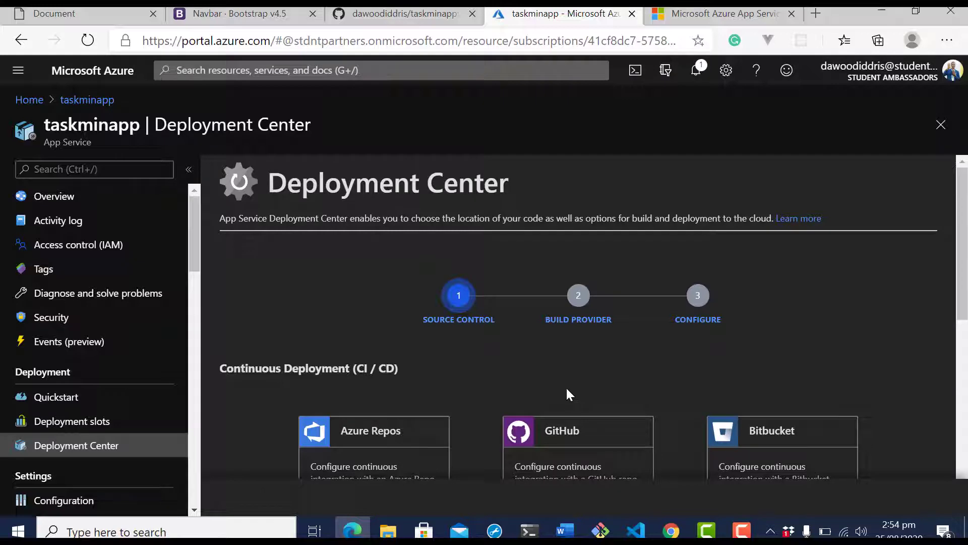
scroll(down, 3)
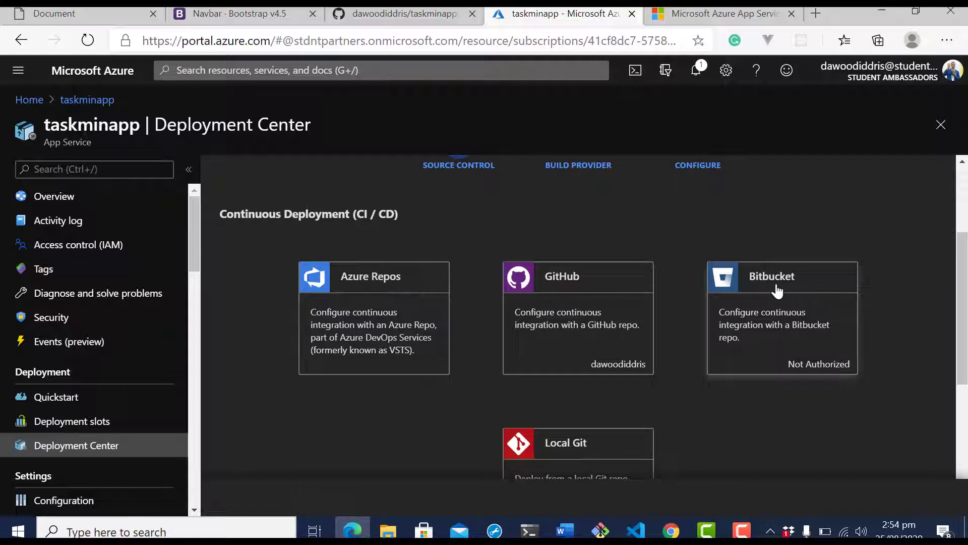
mouse_move(753, 327)
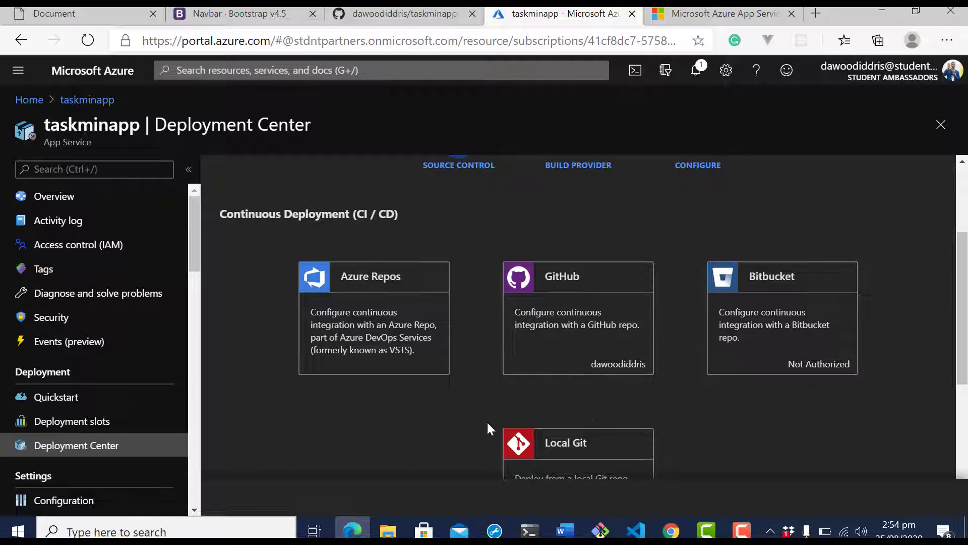
mouse_move(634, 343)
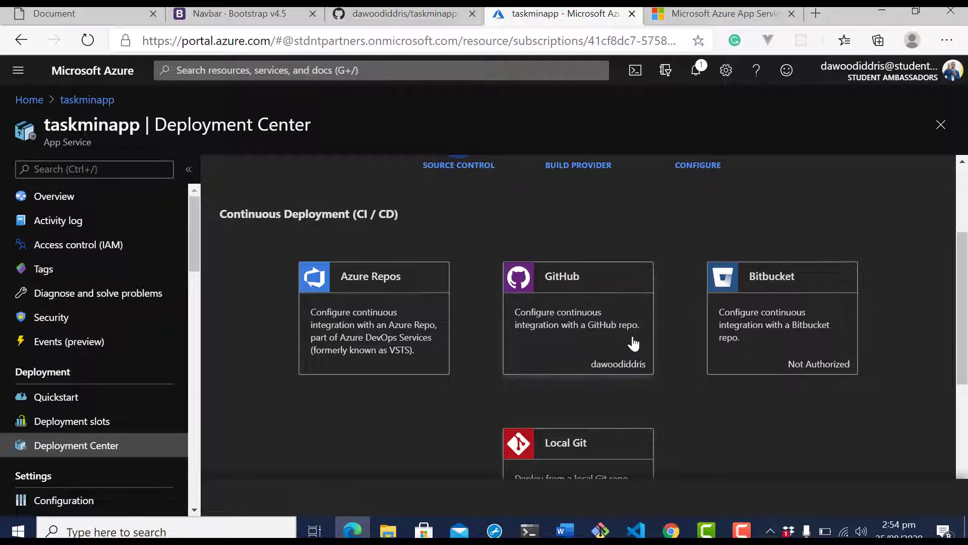
mouse_move(436, 29)
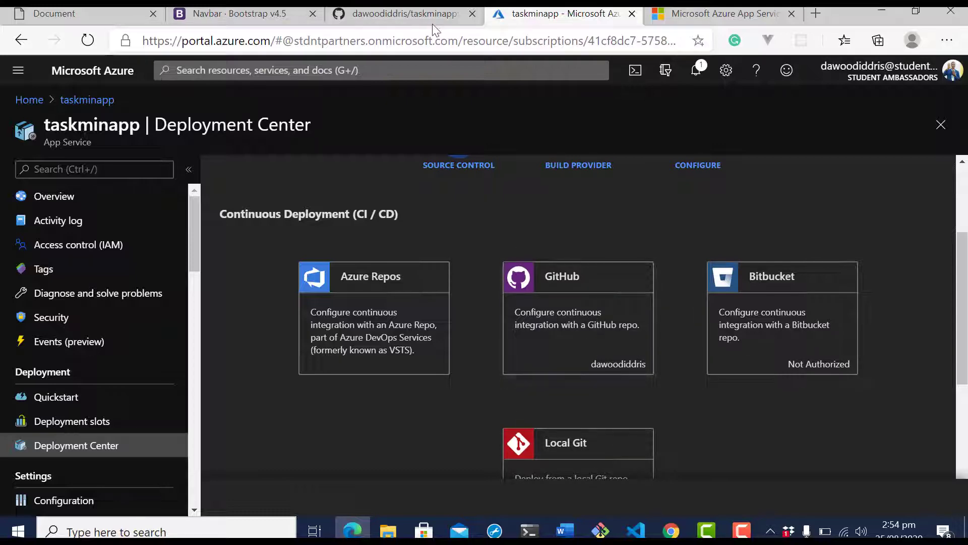
click(404, 13)
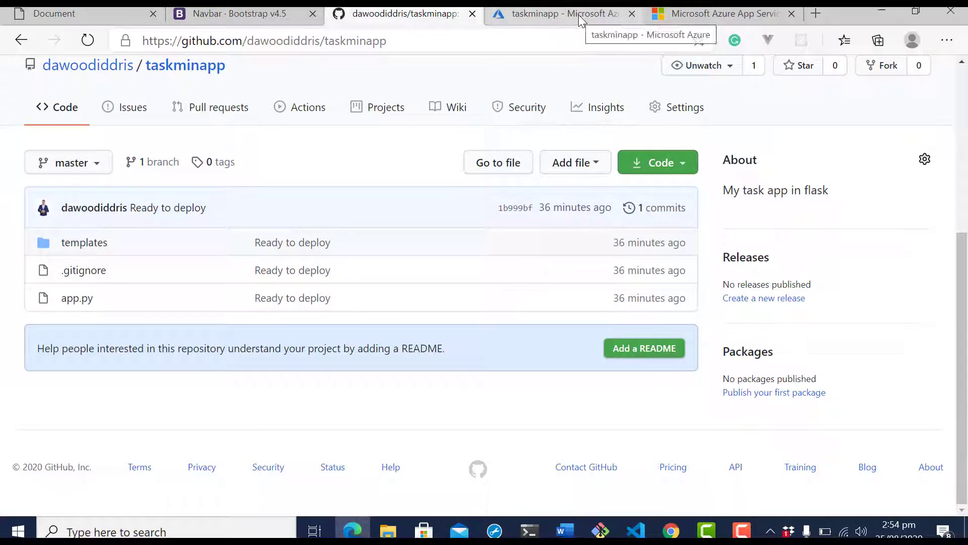
click(562, 13)
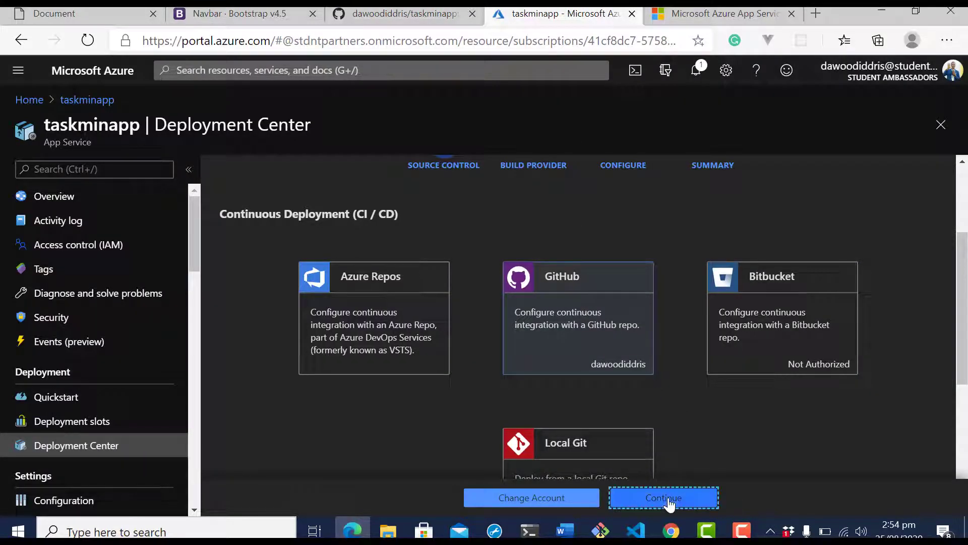
Step: Continue with GitHub as source and App Service build service as provider
click(662, 497)
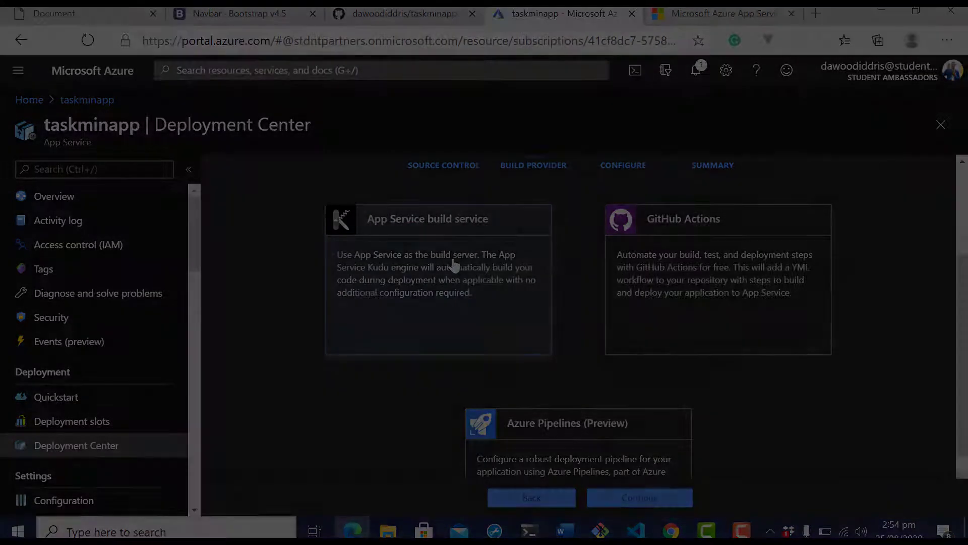
click(640, 497)
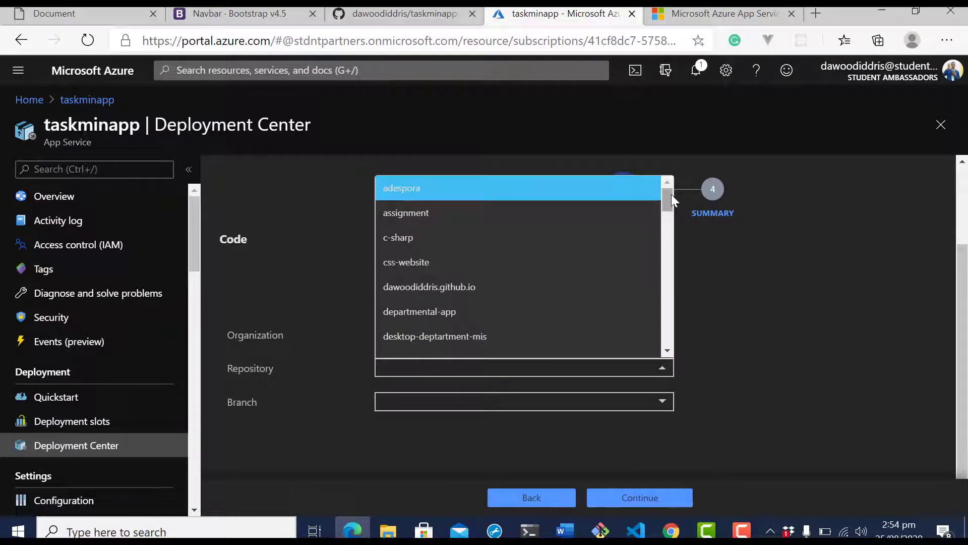
Step: Select the taskminapp repository on the master branch as deployment source
scroll(down, 3)
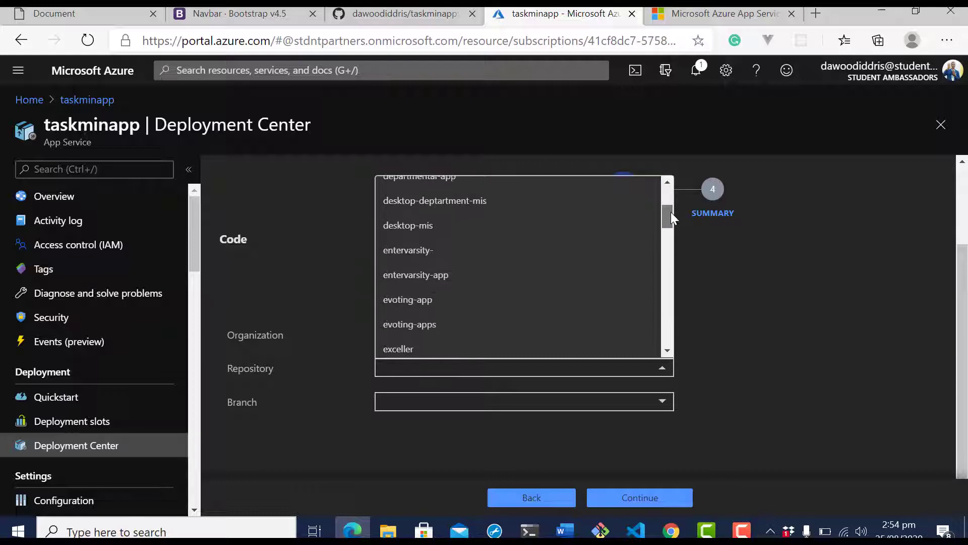
scroll(down, 3)
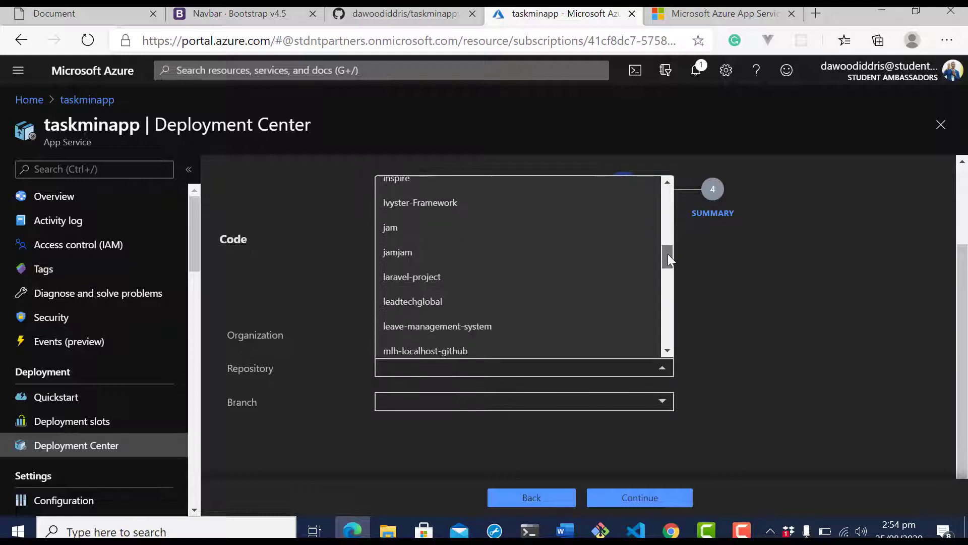
scroll(down, 3)
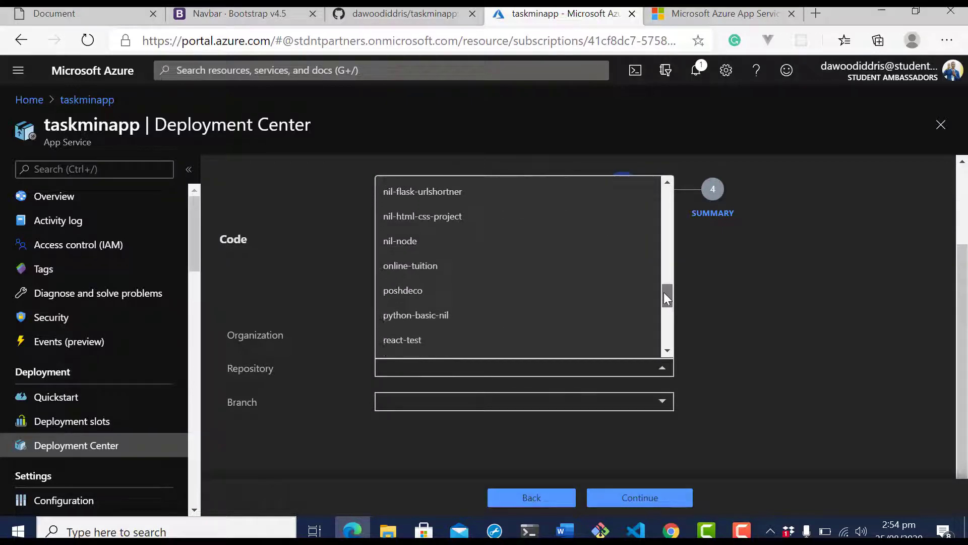
scroll(down, 3)
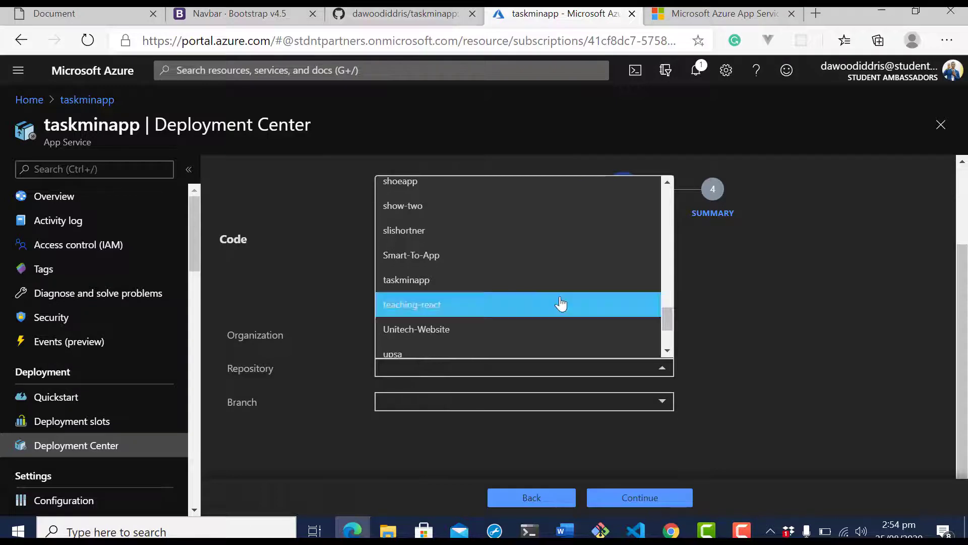
click(407, 279)
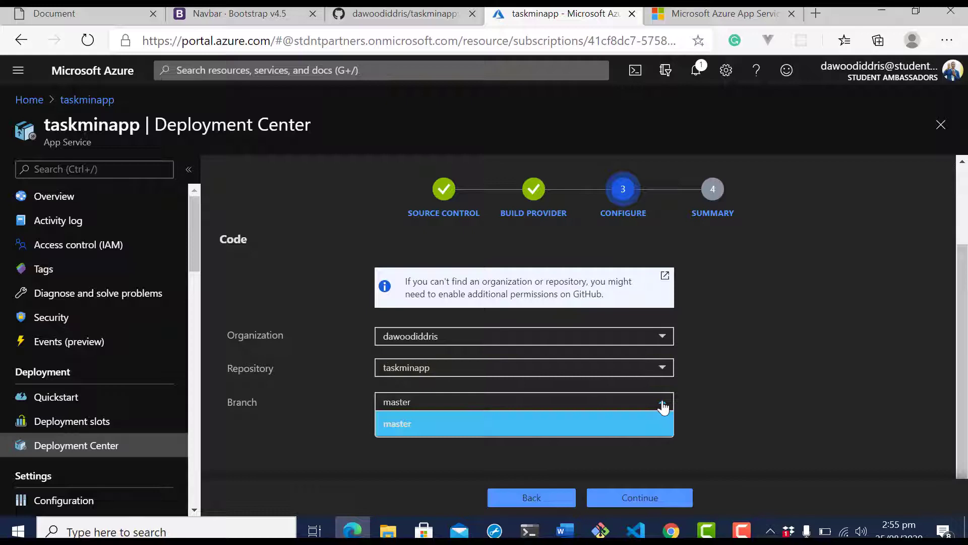
click(397, 424)
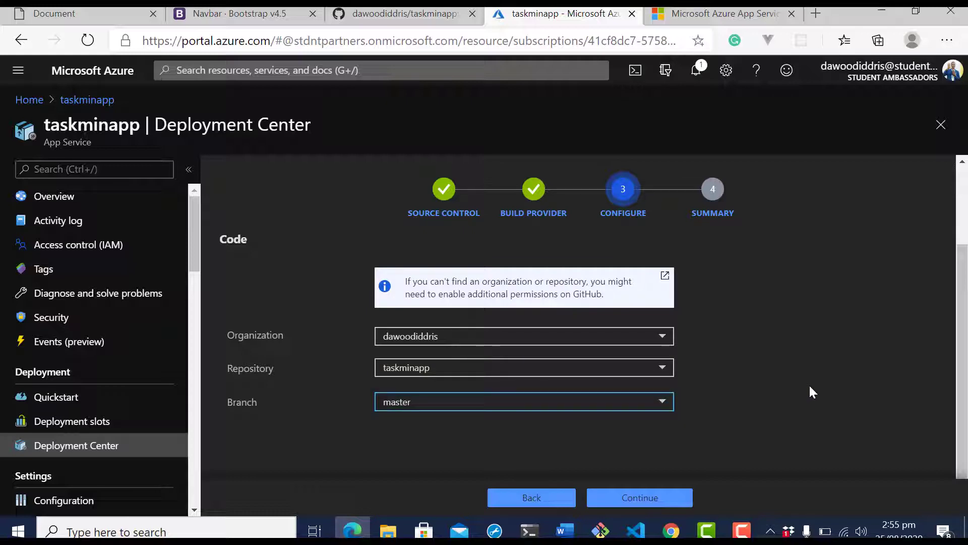
Step: Review the deployment summary and finish the Deployment Center setup
click(640, 497)
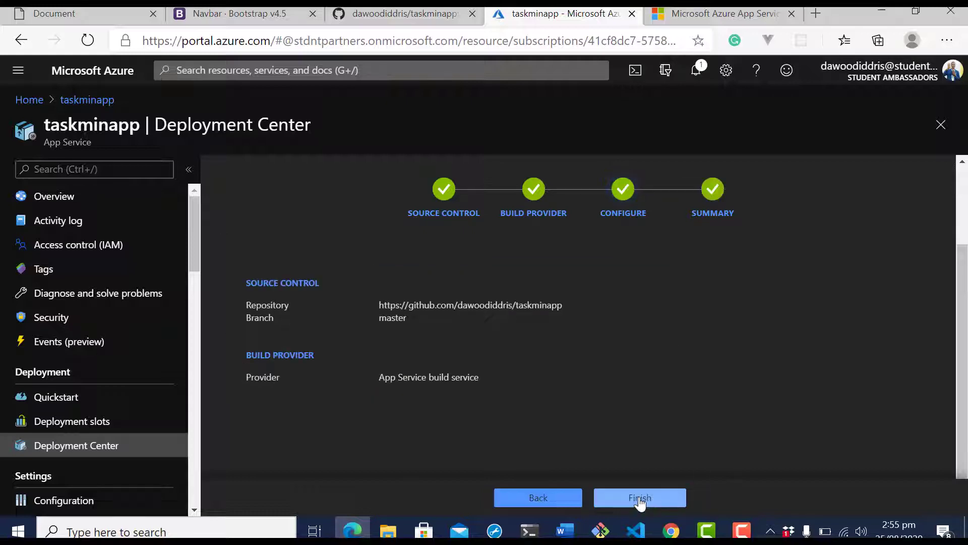
mouse_move(613, 456)
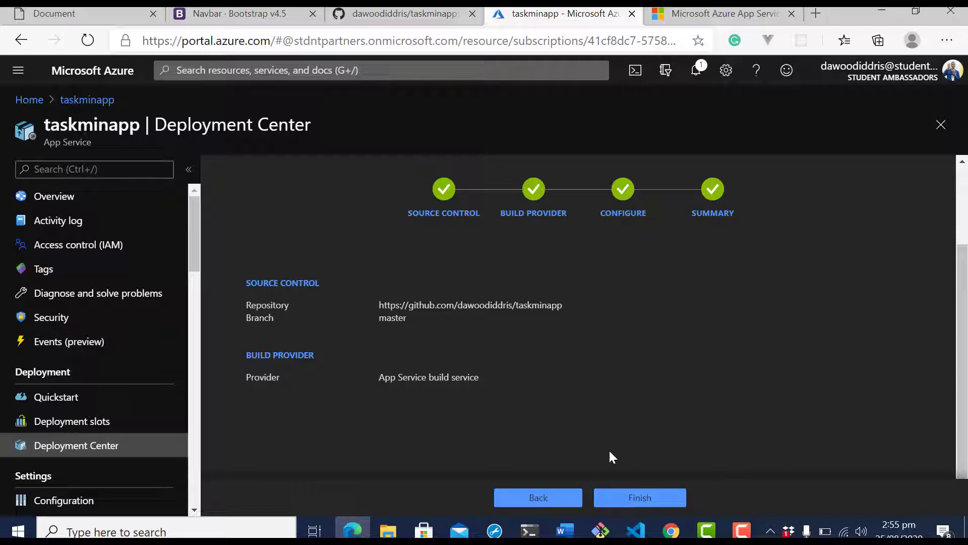
mouse_move(563, 299)
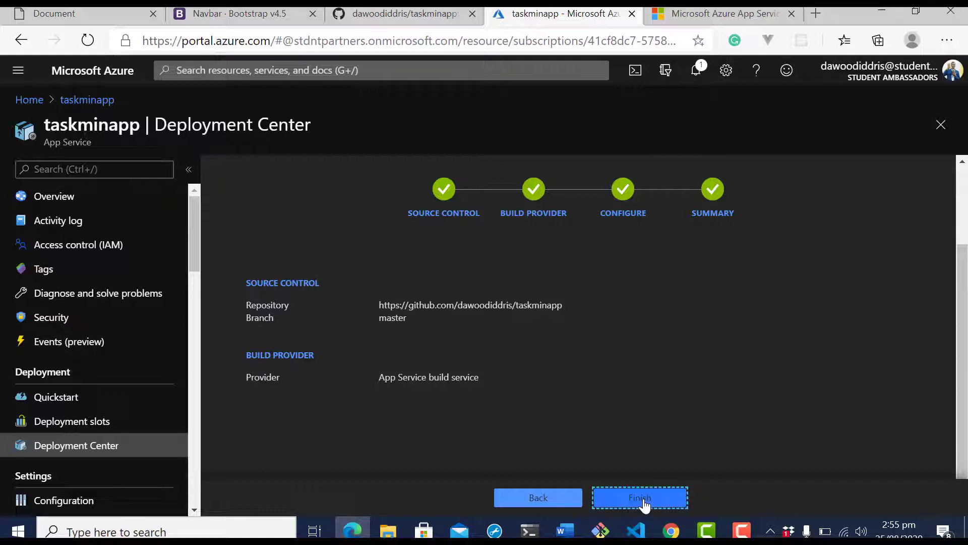
click(640, 497)
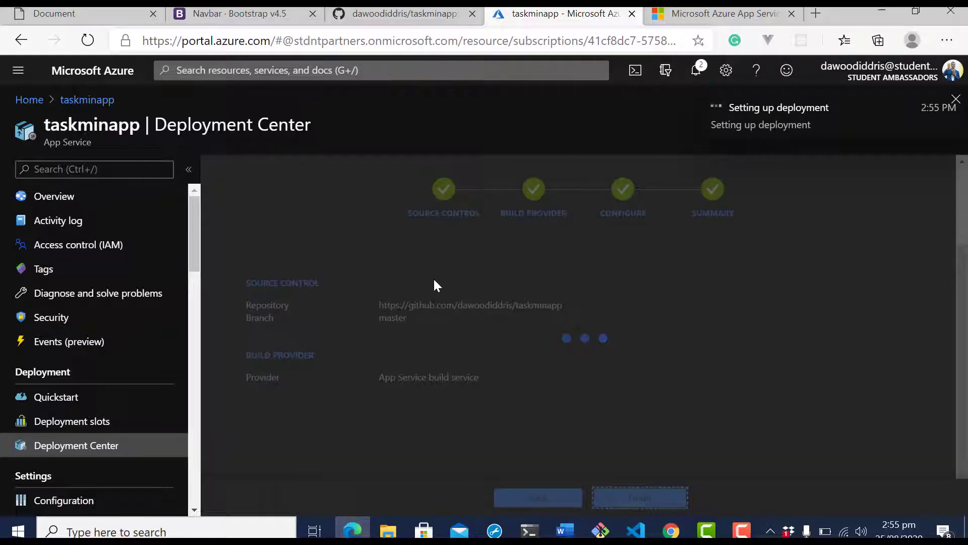
Step: Watch the Oryx build logs until Success, then move to the live taskminapp.azurewebsites.net site
click(640, 497)
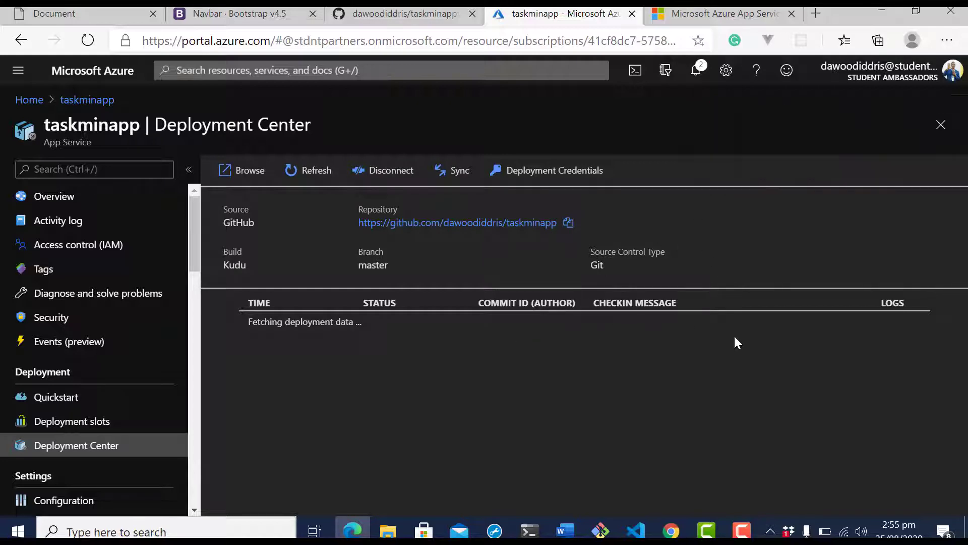
mouse_move(649, 339)
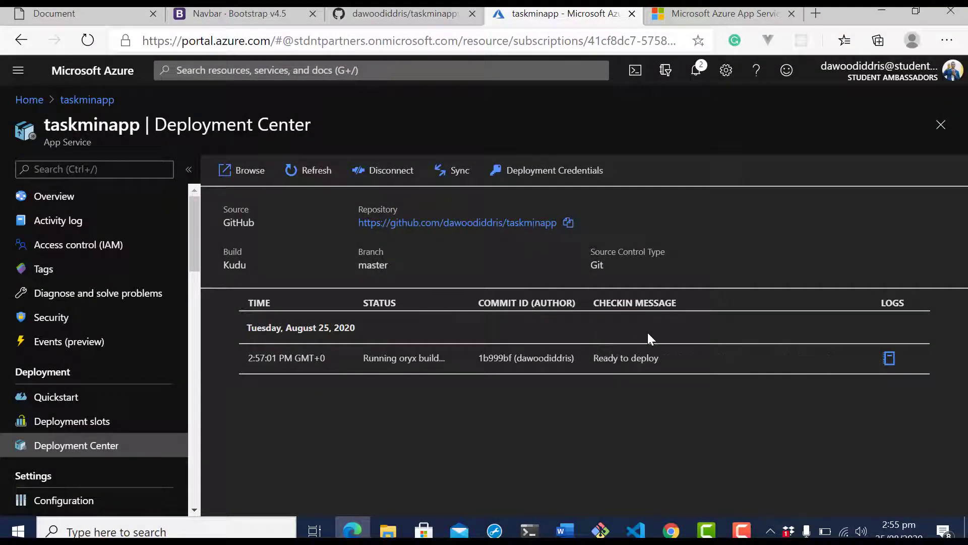
mouse_move(861, 357)
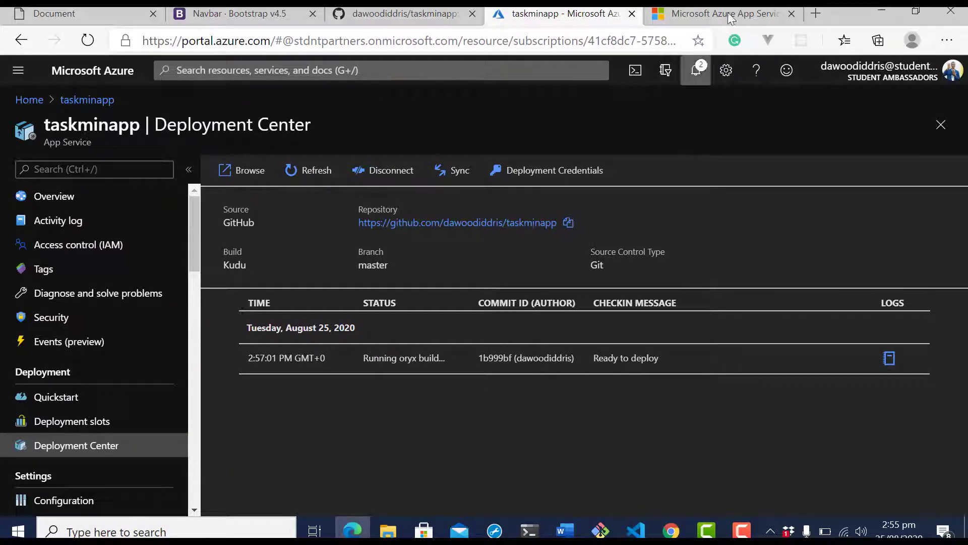
click(718, 13)
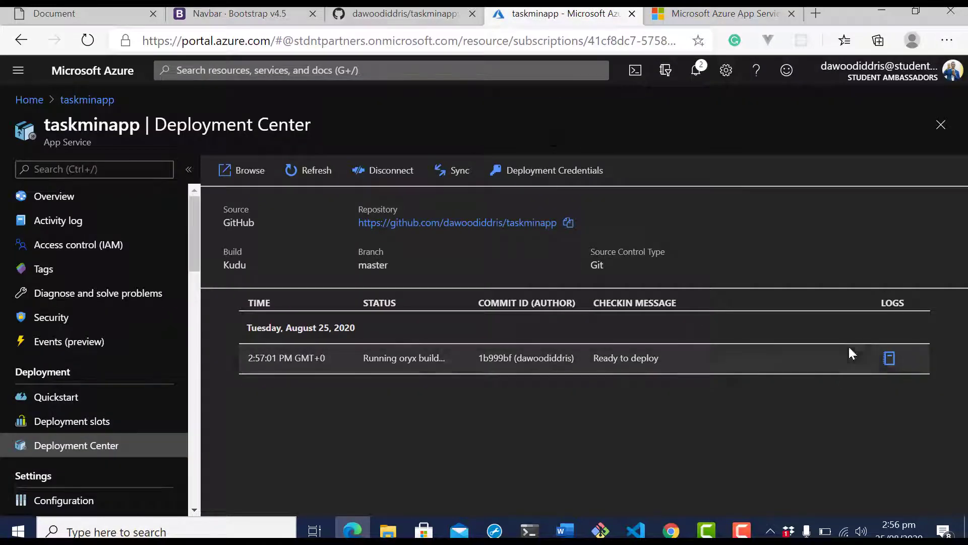
click(889, 357)
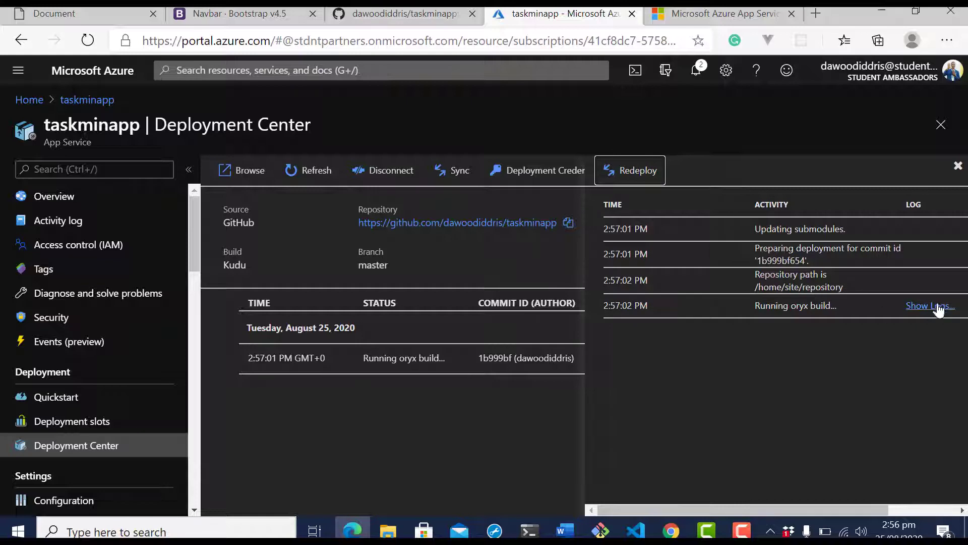
click(929, 304)
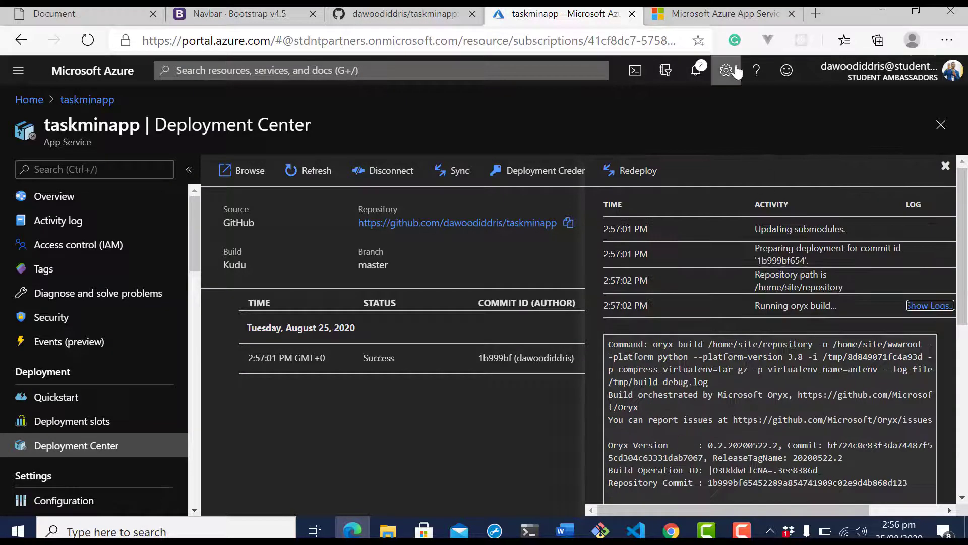
click(716, 13)
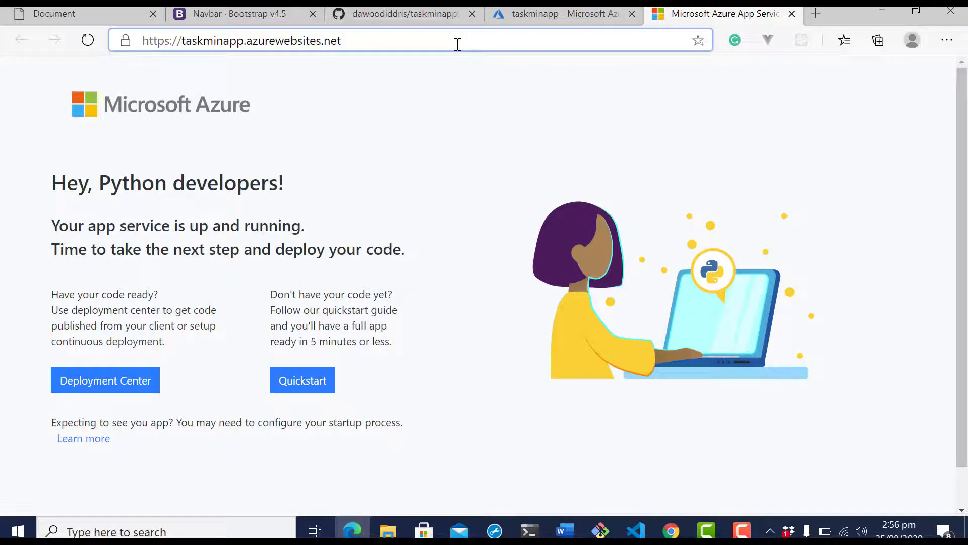
Step: Append /task to the live site address to reach the task form
text(/task)
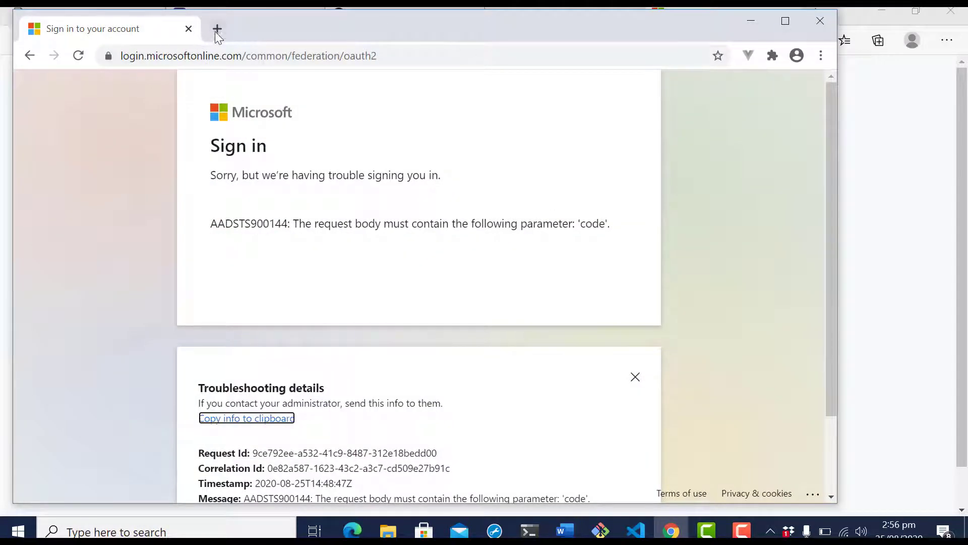
Step: Load taskminapp.azurewebsites.net/task in a new tab, showing the Task Name and Description form, window maximized
click(216, 29)
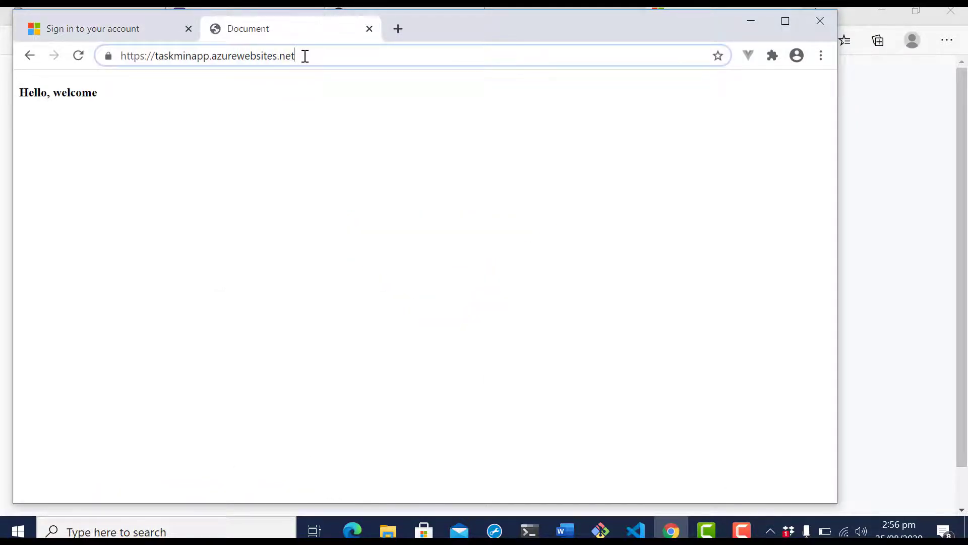
text(/task)
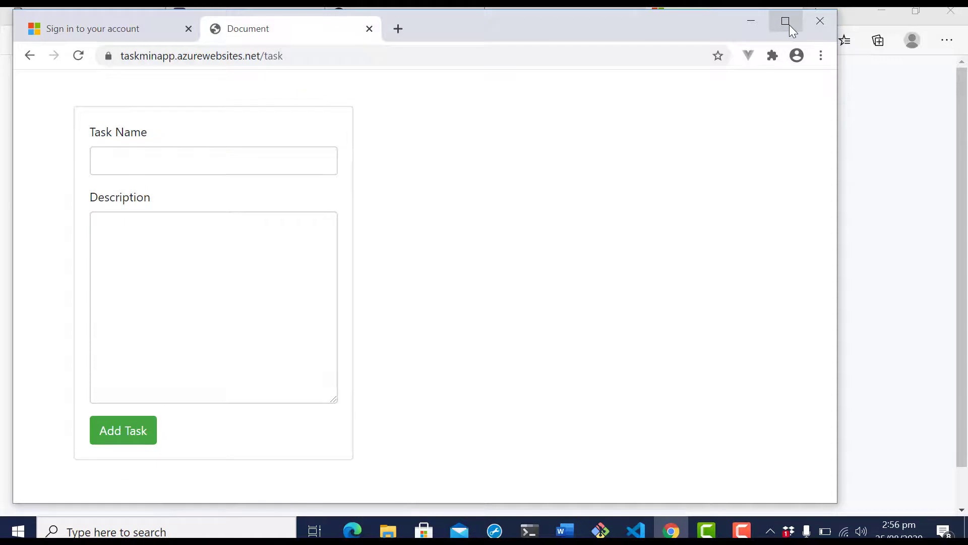
click(785, 20)
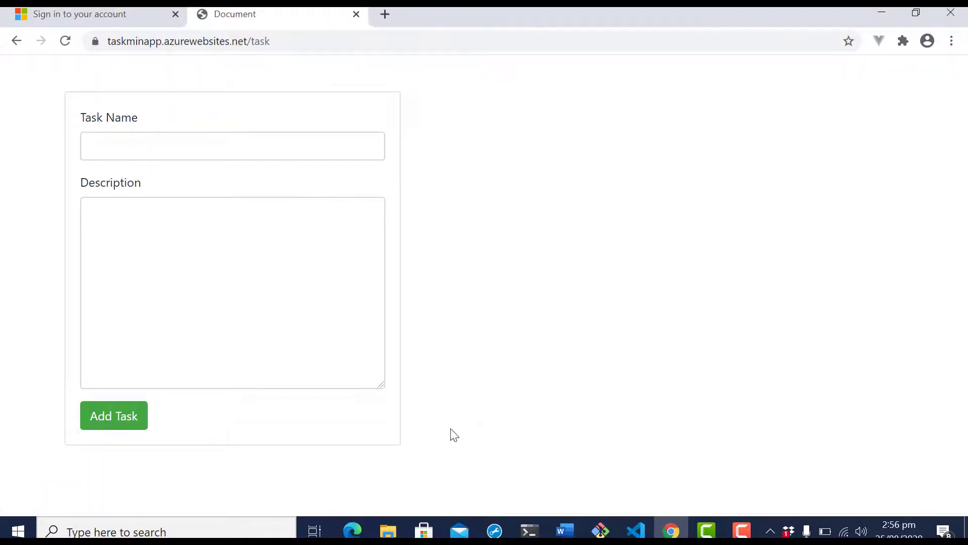
mouse_move(291, 123)
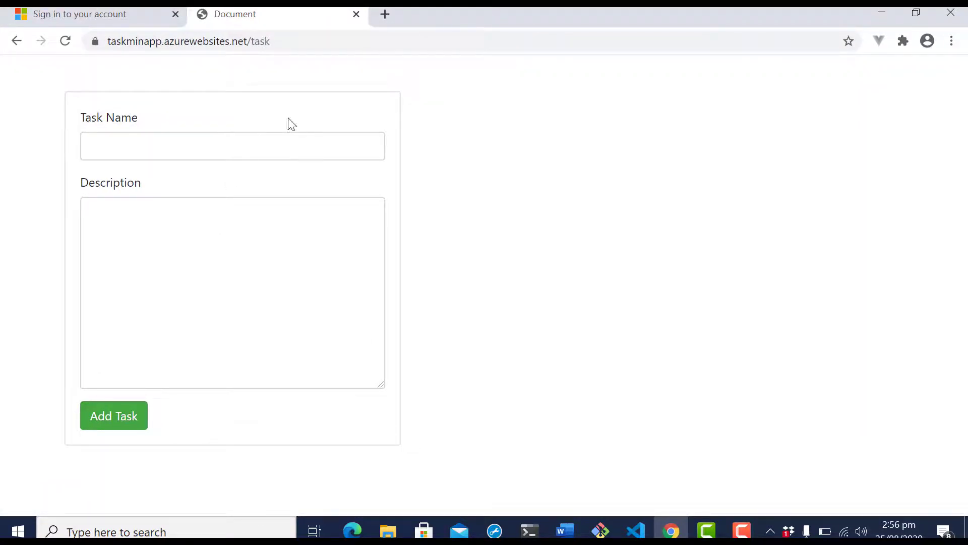
mouse_move(882, 156)
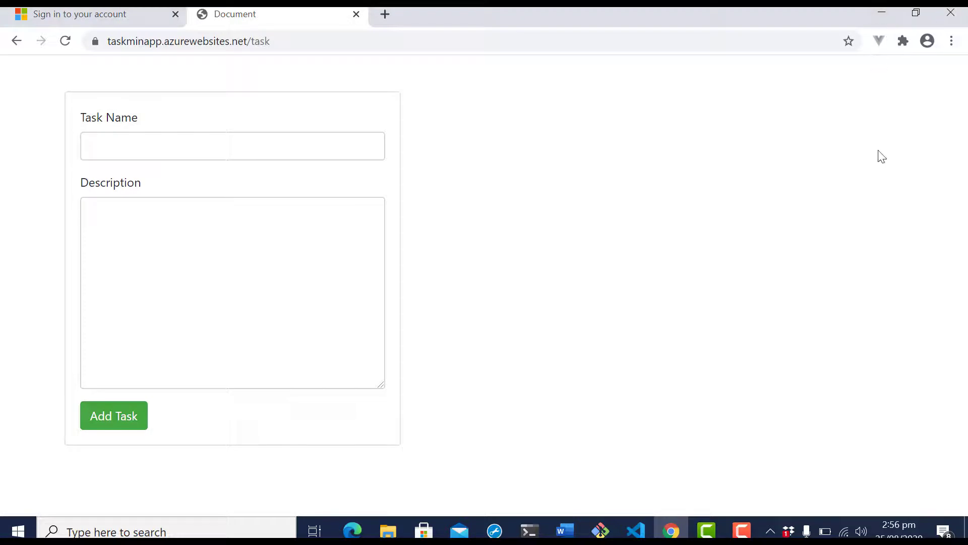